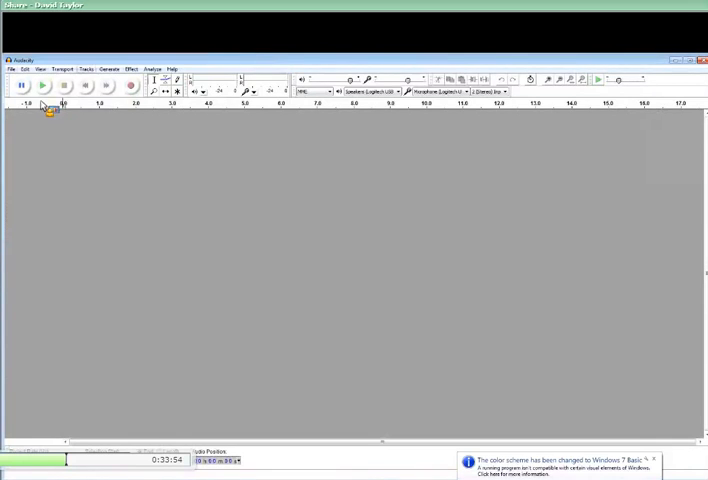
# Import the voice recording via File > Import > Audio as a copied file.
pyautogui.click(10, 68)
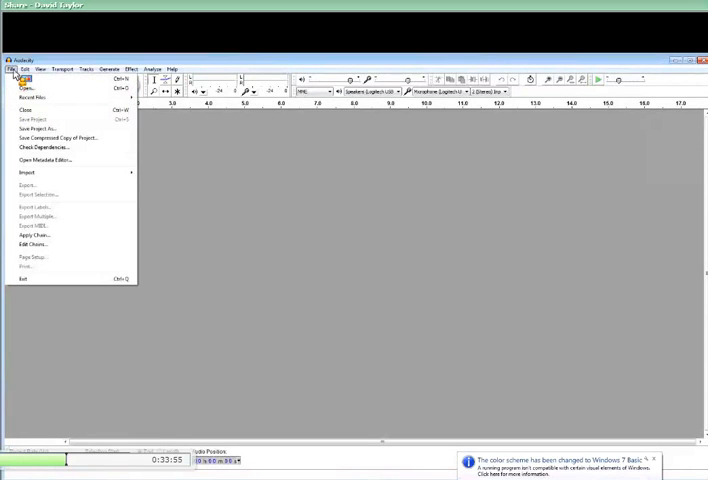
pyautogui.click(23, 87)
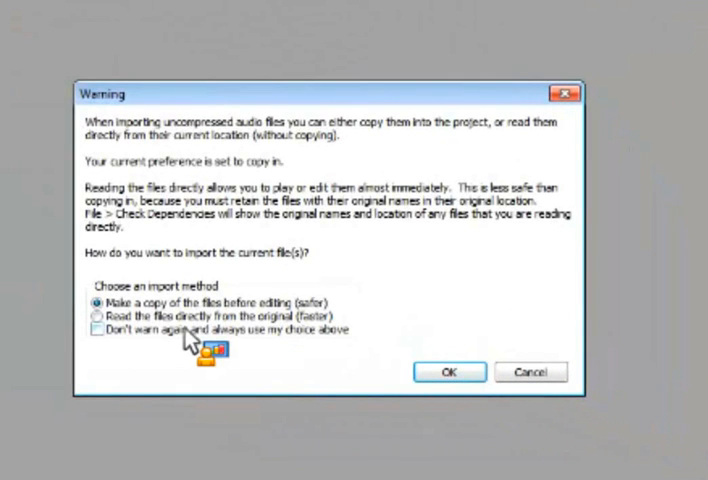
pyautogui.moveTo(320, 355)
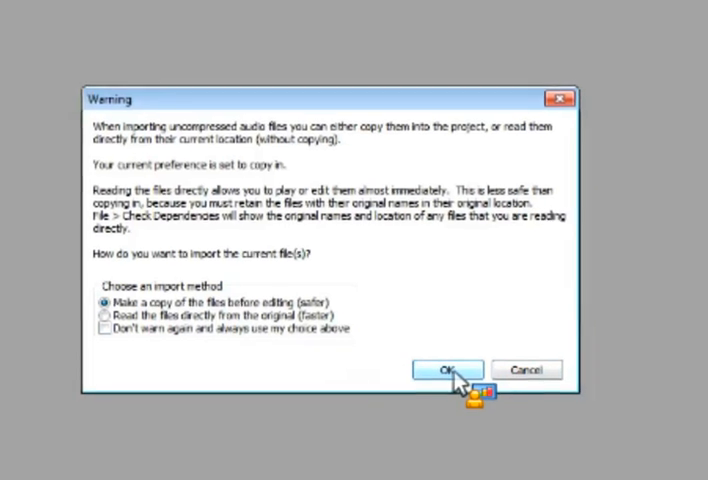
pyautogui.click(446, 369)
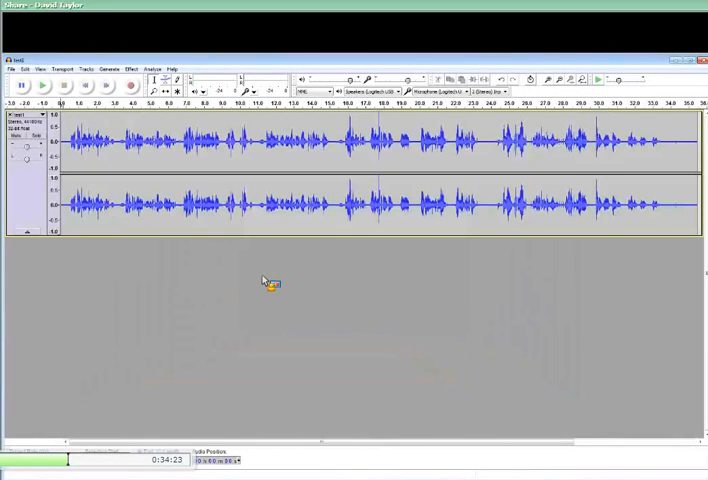
pyautogui.click(42, 85)
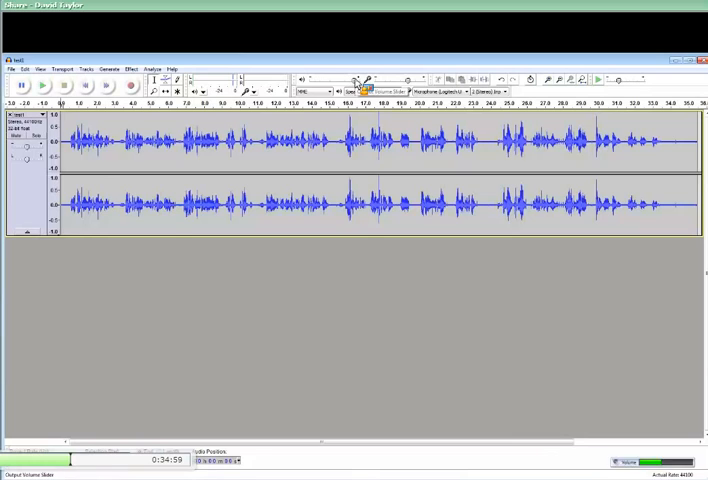
pyautogui.click(43, 86)
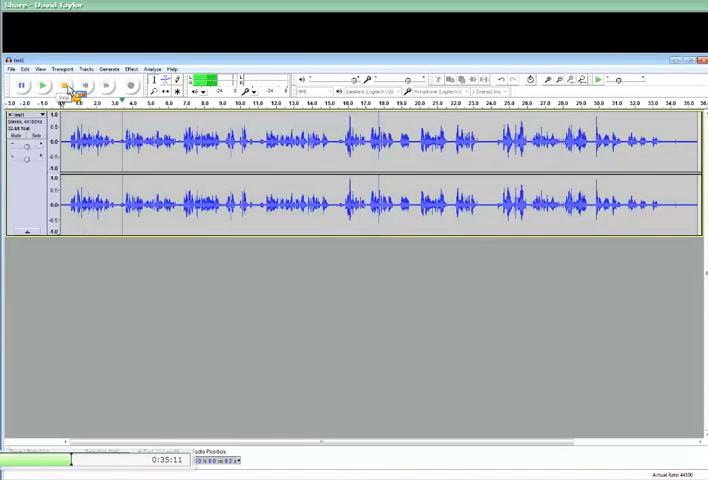
pyautogui.click(78, 85)
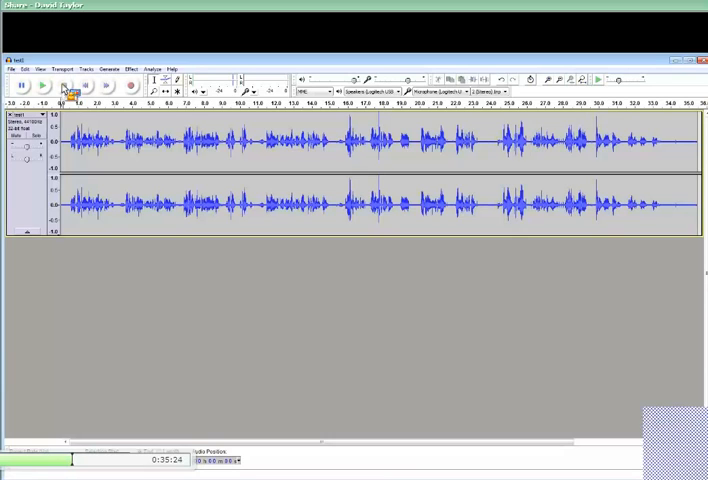
pyautogui.click(41, 85)
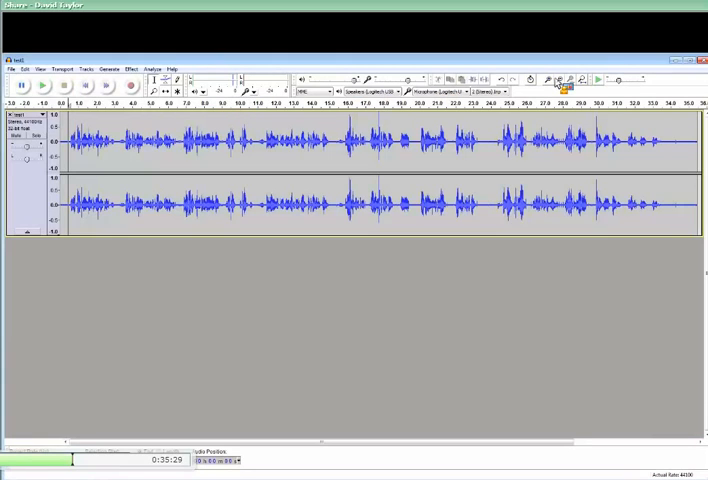
# Zoom in and select the silent lead-in from 0 to about 0.55 s.
pyautogui.click(549, 80)
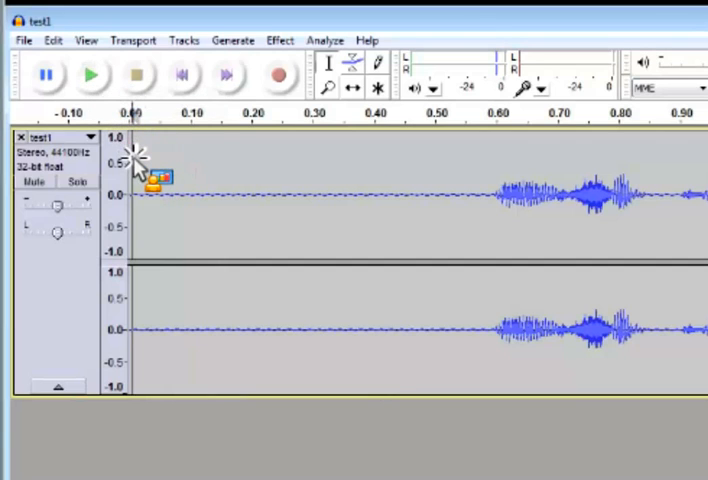
pyautogui.moveTo(133, 190); pyautogui.dragTo(335, 190)
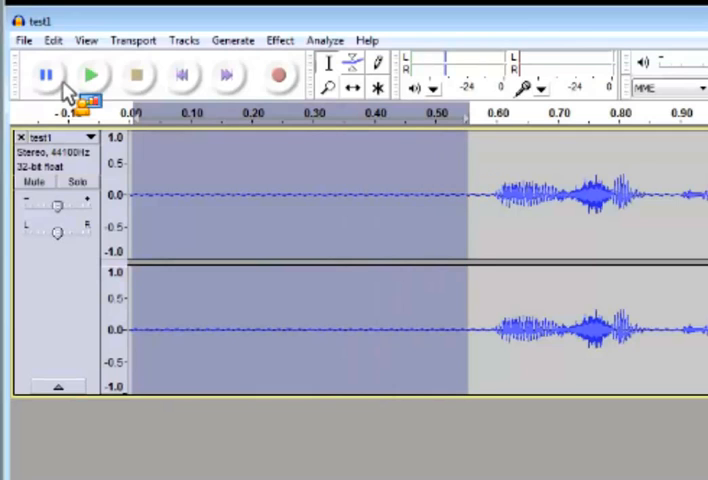
pyautogui.moveTo(93, 75)
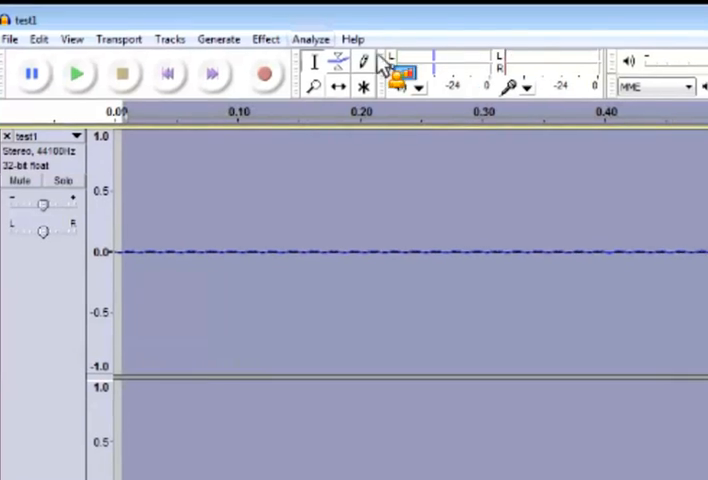
# Capture a noise profile from the silent lead-in with Noise Removal.
pyautogui.click(265, 39)
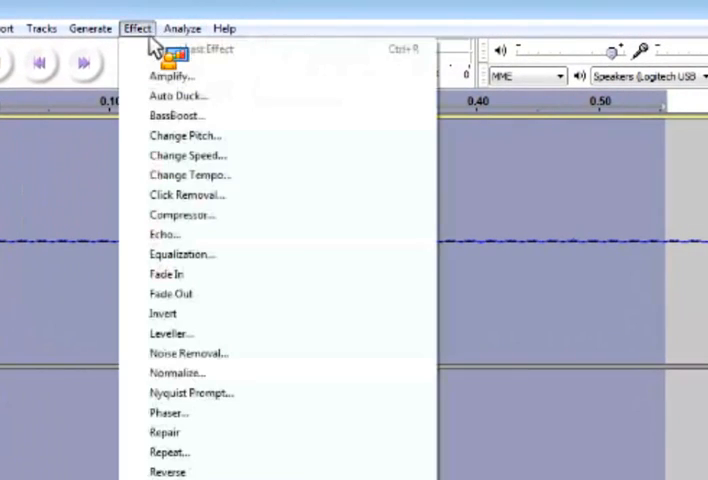
pyautogui.click(189, 353)
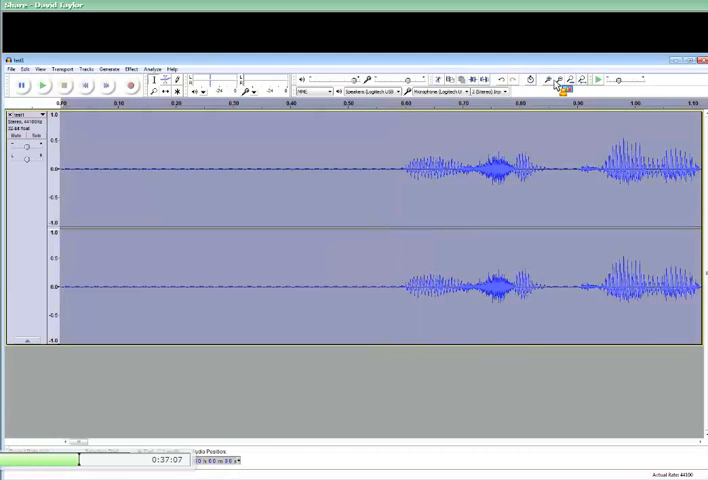
pyautogui.click(560, 80)
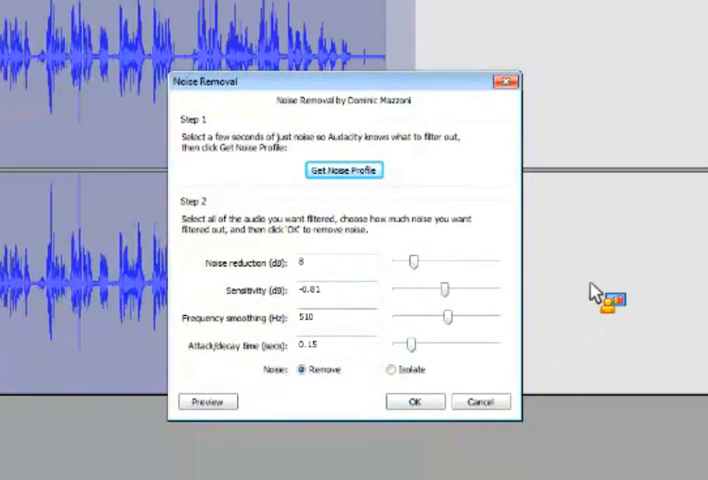
pyautogui.moveTo(428, 278)
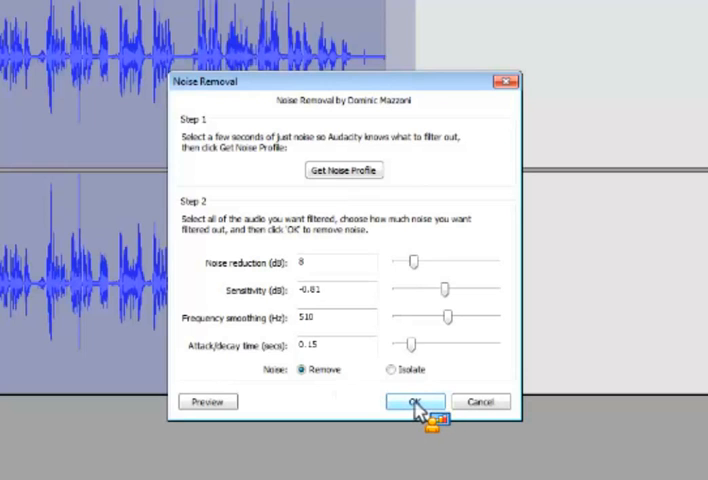
# Apply Noise Removal to the recording and play back the cleaned track.
pyautogui.click(414, 401)
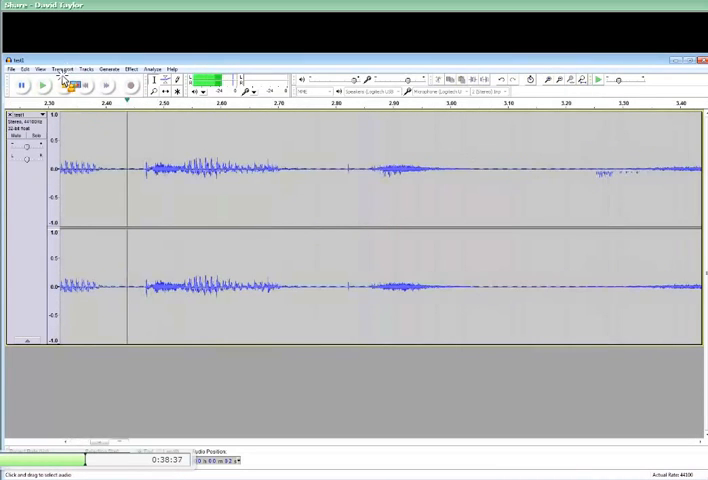
pyautogui.click(42, 85)
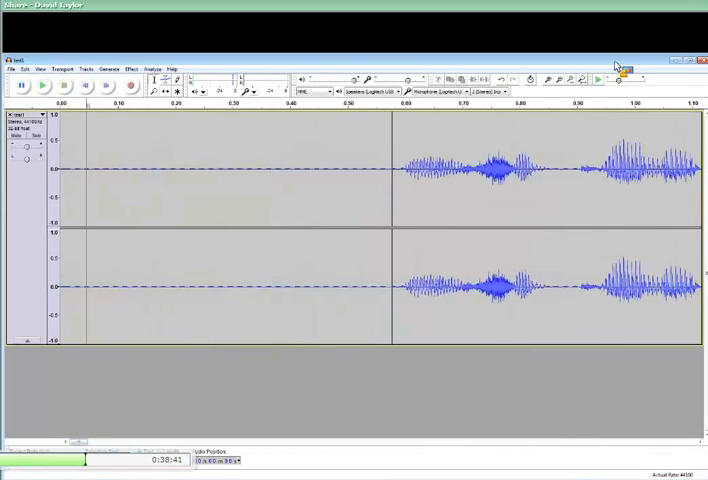
pyautogui.click(570, 90)
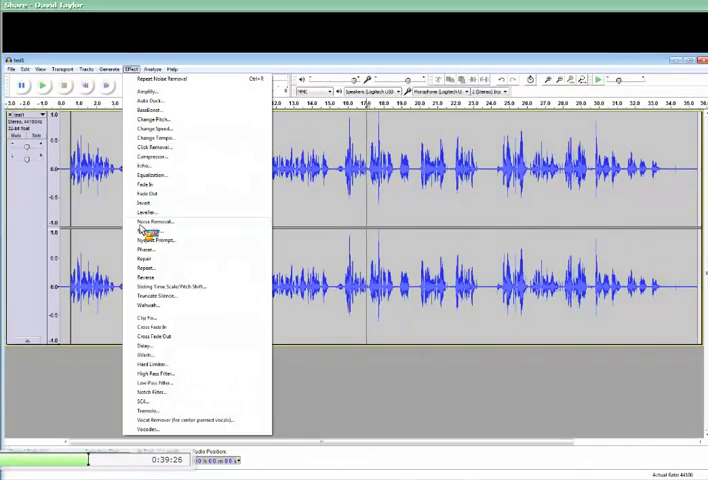
# Normalize to a -1.9 dB peak, removing DC offset, channels independently.
pyautogui.click(152, 238)
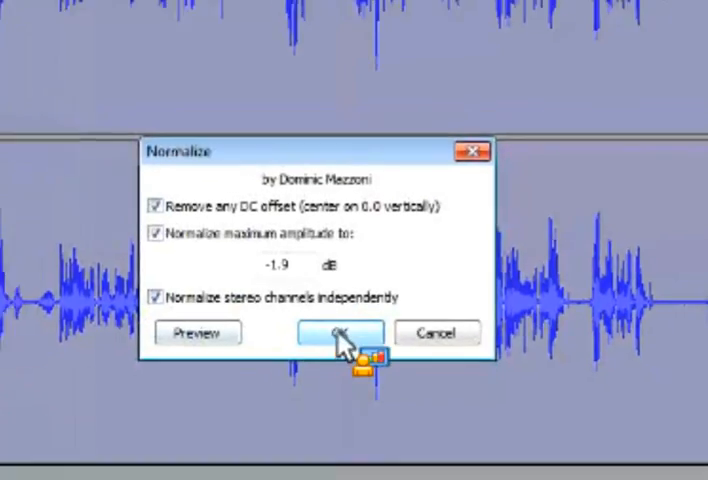
pyautogui.click(337, 333)
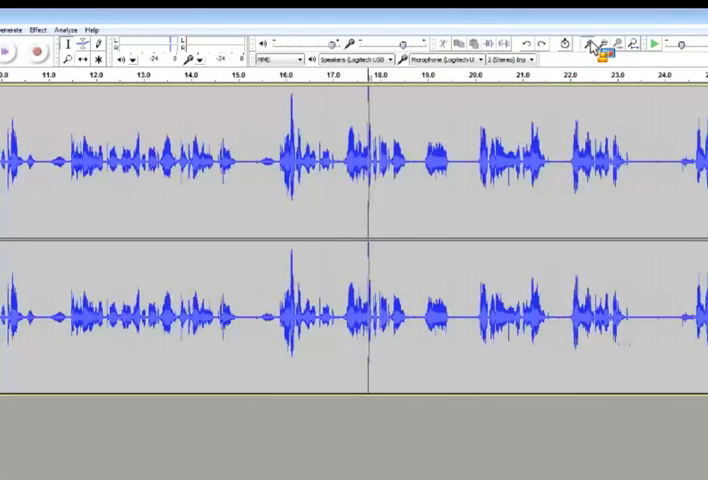
pyautogui.click(592, 42)
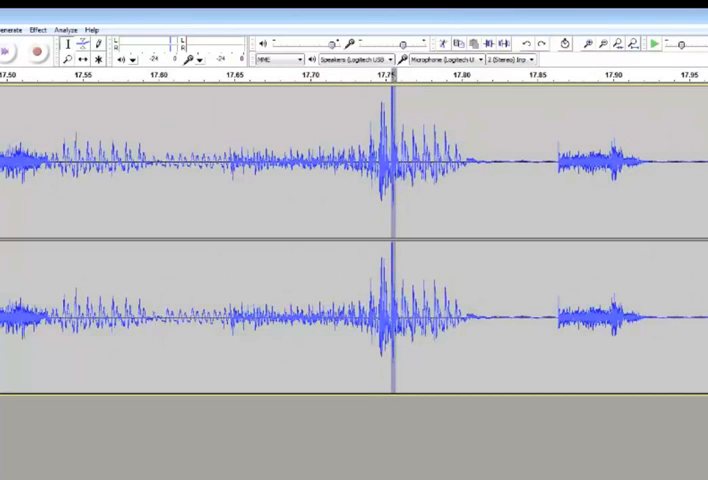
pyautogui.click(37, 29)
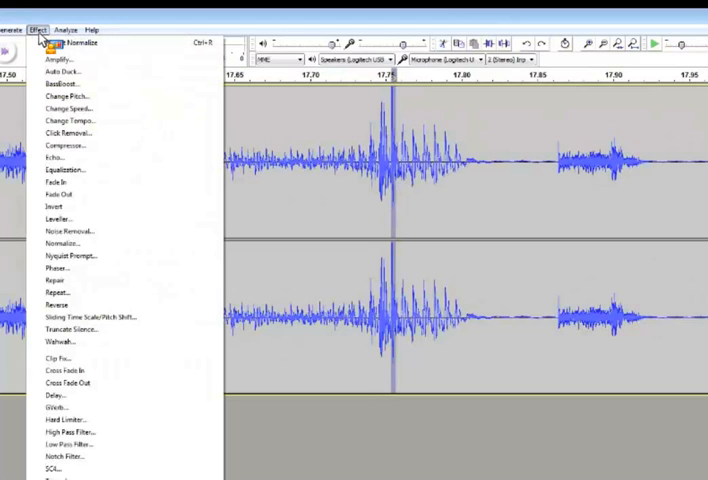
pyautogui.click(60, 59)
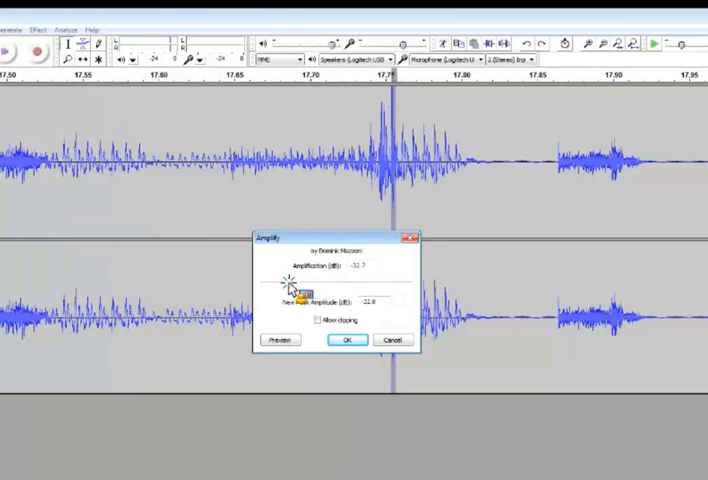
pyautogui.click(346, 339)
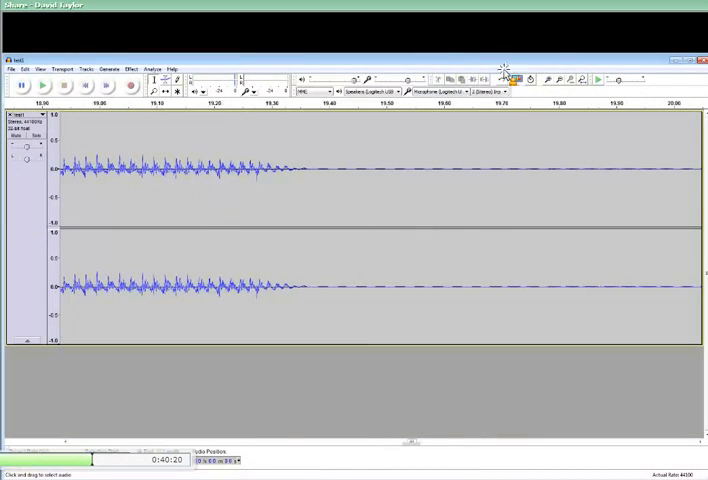
# Amplify the tiny slice near 29.856 s by -5.4 dB.
pyautogui.click(564, 80)
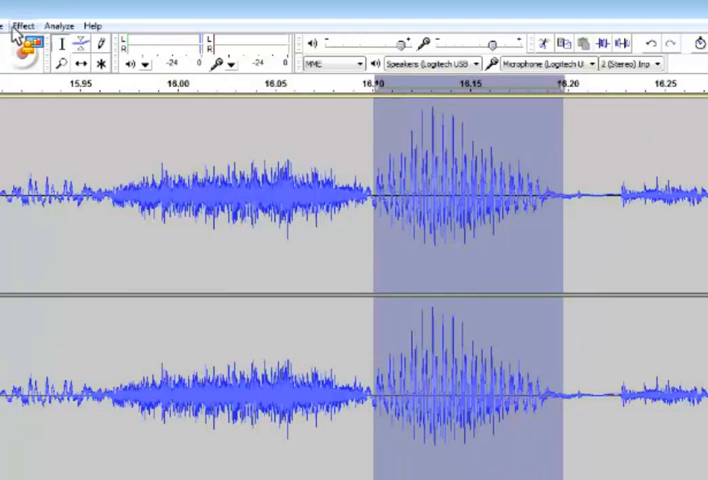
pyautogui.click(30, 24)
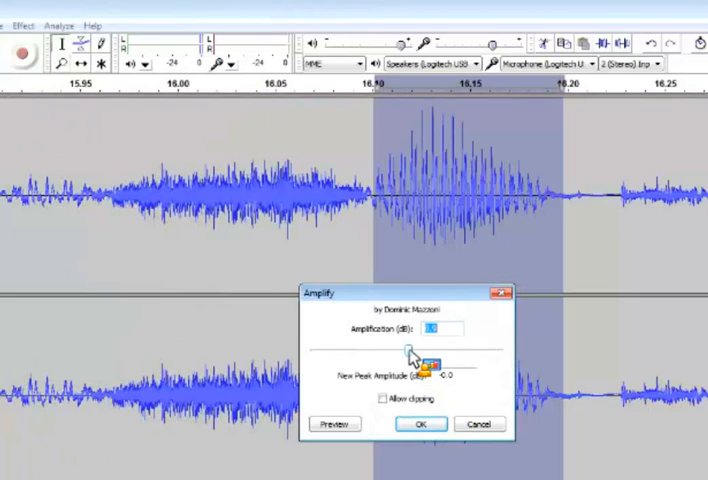
pyautogui.click(420, 423)
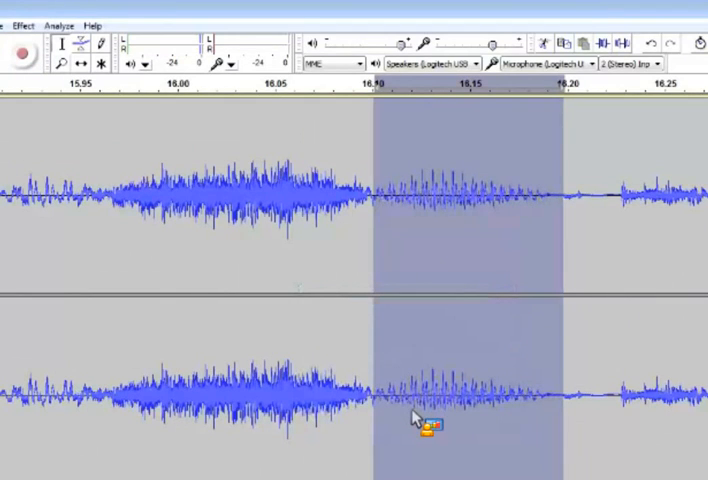
pyautogui.moveTo(150, 200)
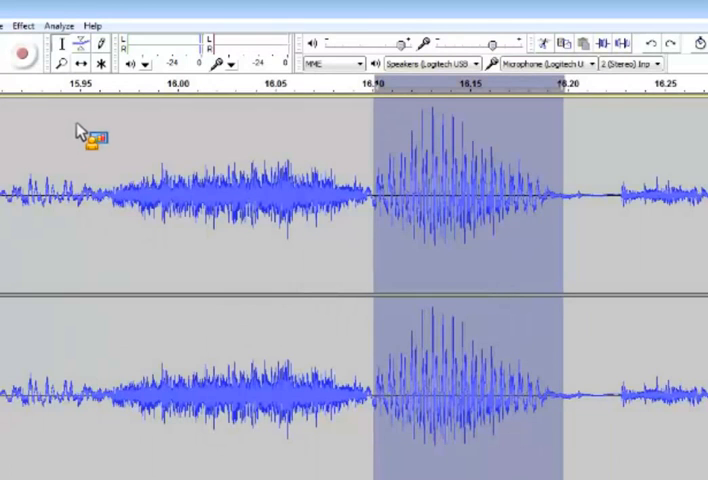
pyautogui.moveTo(55, 95)
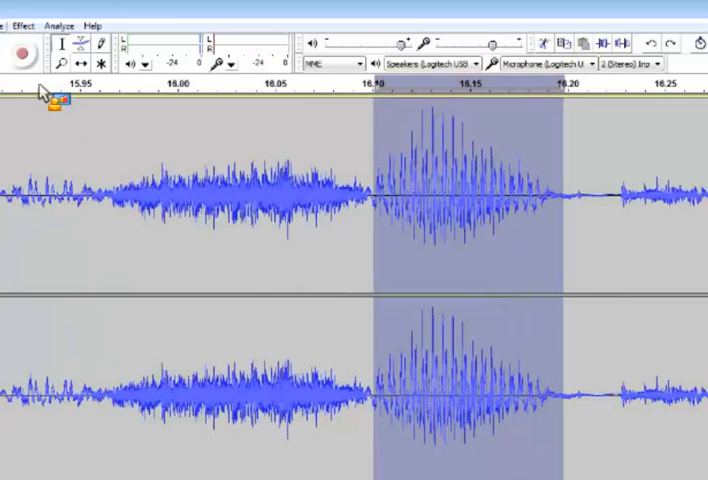
pyautogui.click(22, 25)
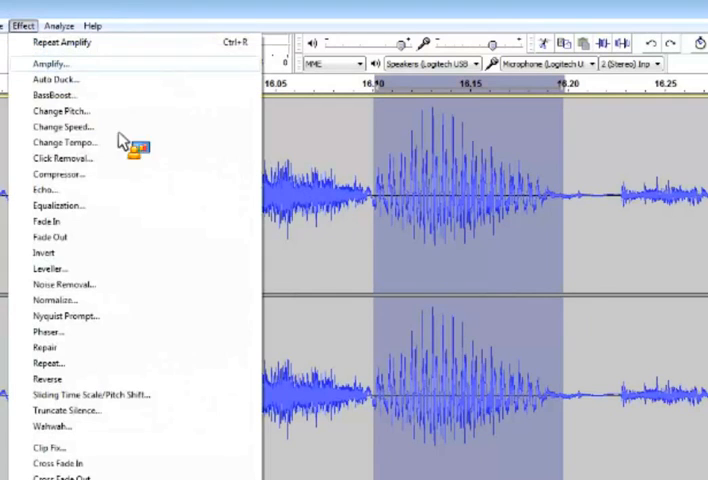
pyautogui.click(49, 63)
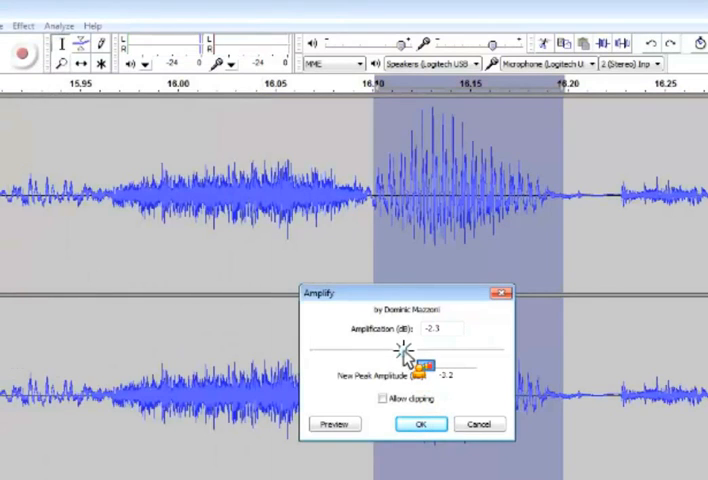
pyautogui.click(419, 423)
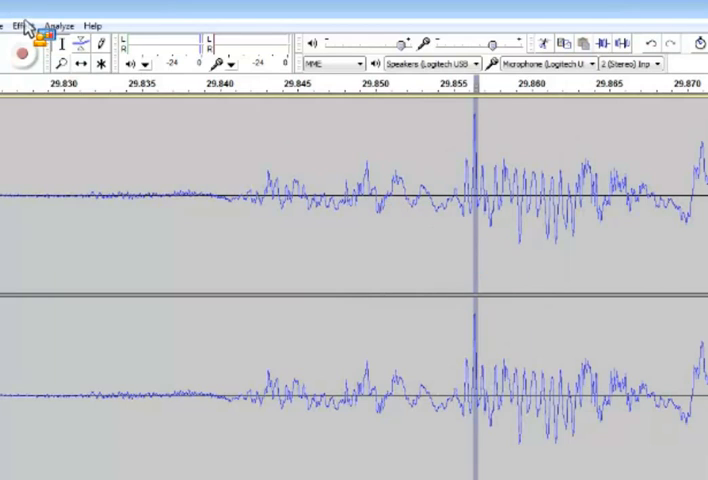
pyautogui.click(32, 24)
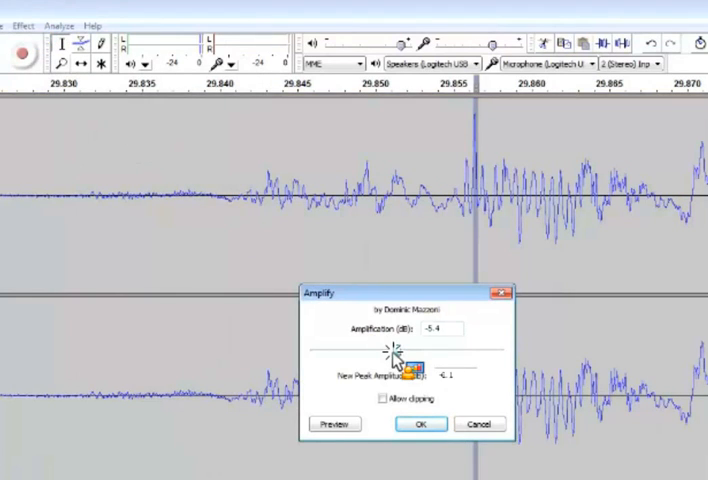
pyautogui.click(420, 424)
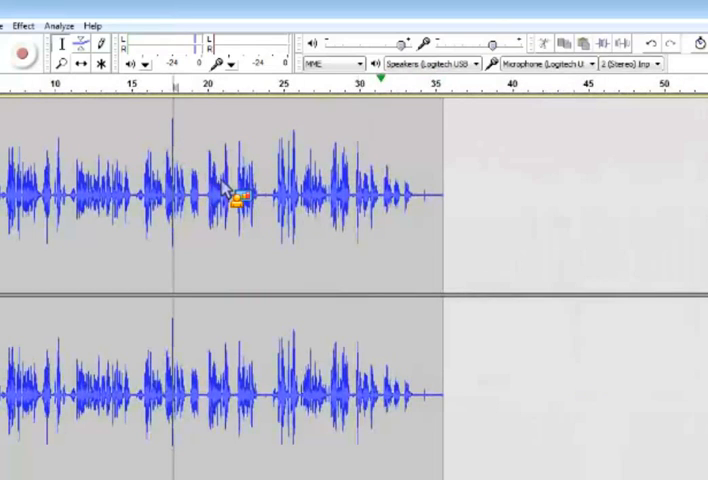
pyautogui.moveTo(525, 65)
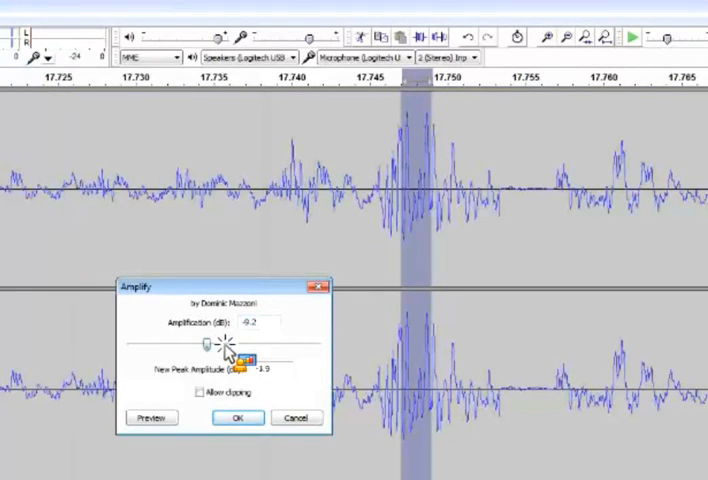
# Lower the spike near 17.745 s by -9.2 dB, then select the whole recording.
pyautogui.click(237, 417)
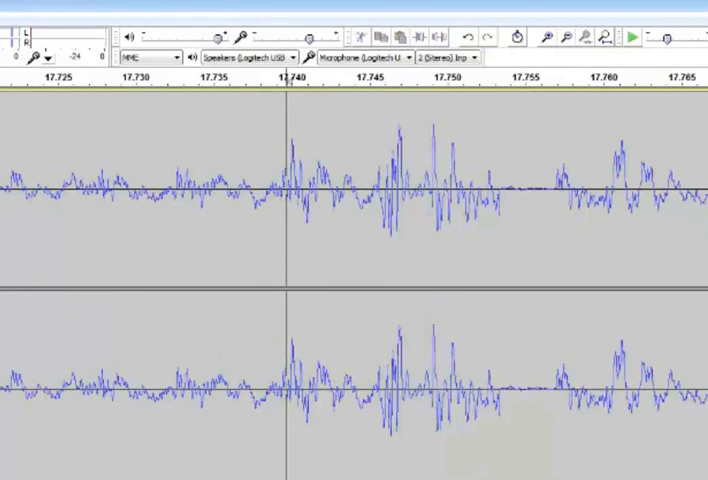
pyautogui.click(582, 38)
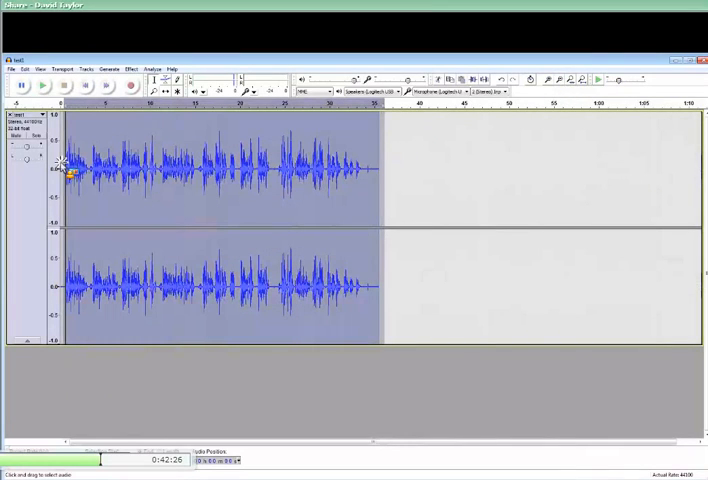
# Normalize the recording at -1.9 dB, then re-normalize it to a -1.0 dB peak.
pyautogui.click(130, 69)
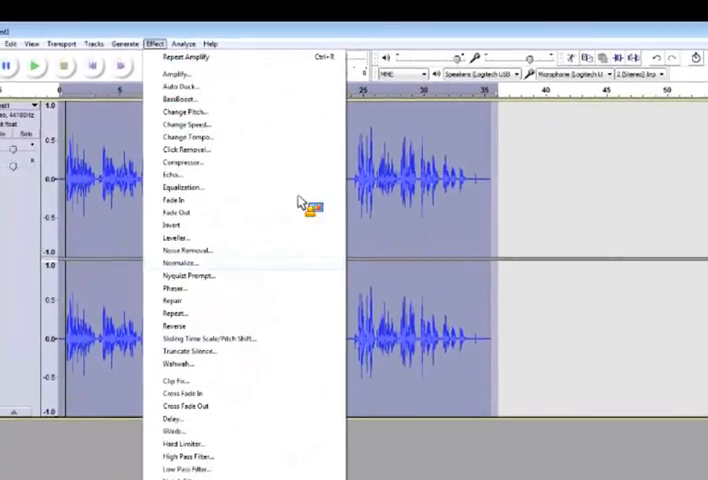
pyautogui.click(179, 262)
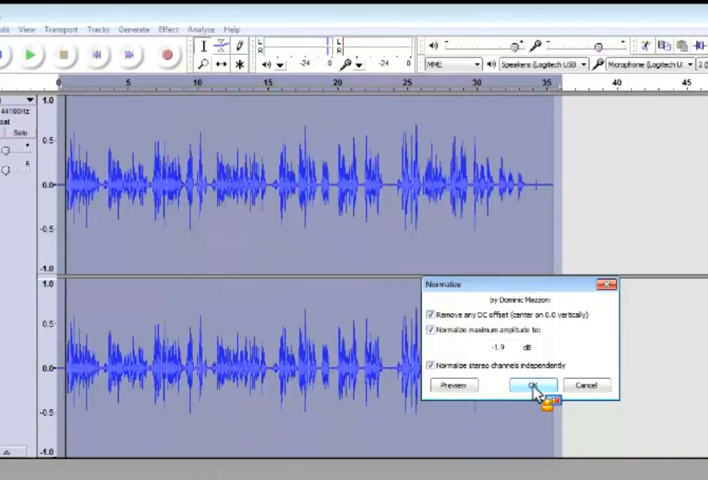
pyautogui.click(532, 386)
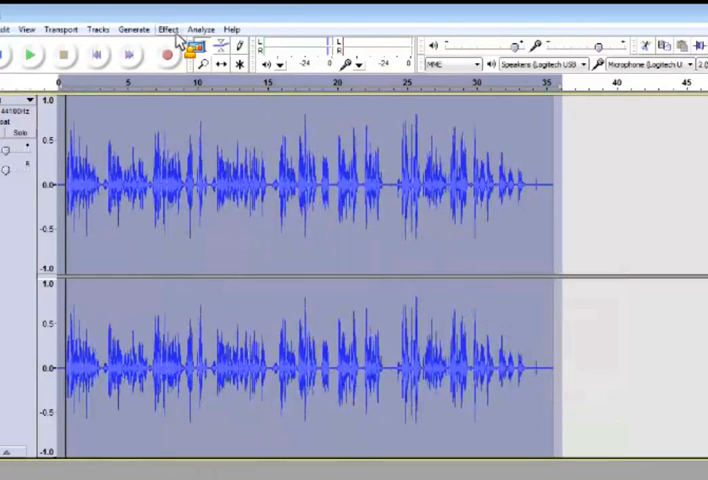
pyautogui.click(168, 28)
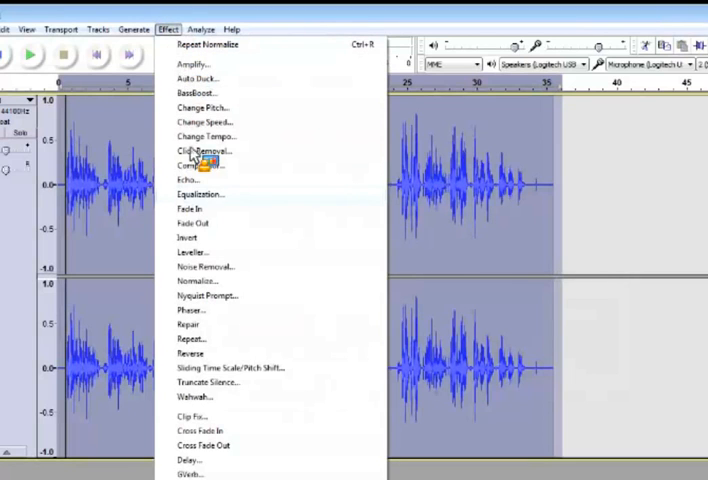
pyautogui.click(196, 281)
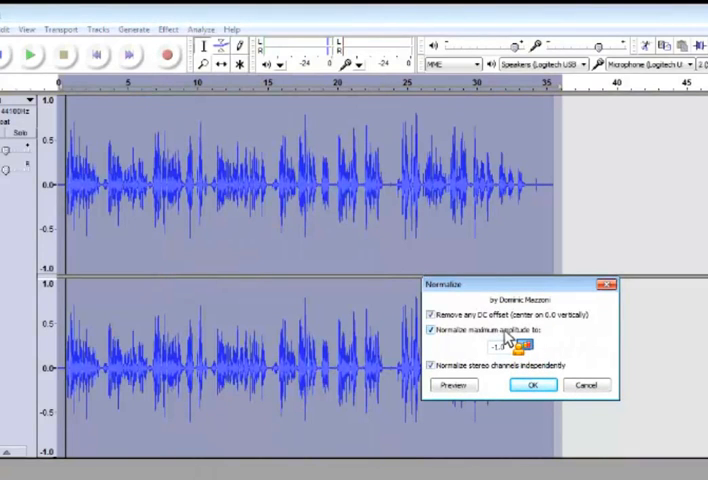
pyautogui.click(531, 385)
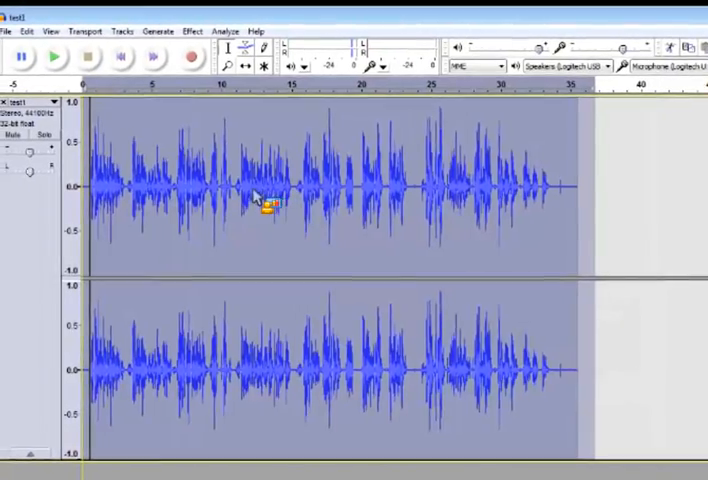
# Amplify the whole recording with clipping allowed, first 3.1 dB then 6.2 dB.
pyautogui.click(203, 31)
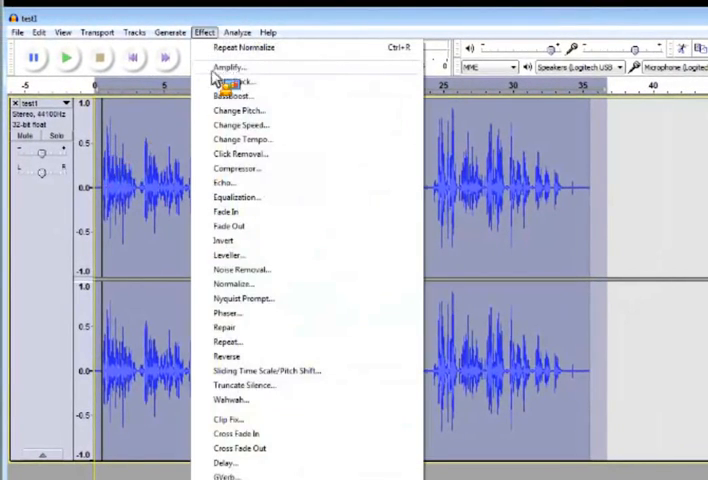
pyautogui.moveTo(235, 258)
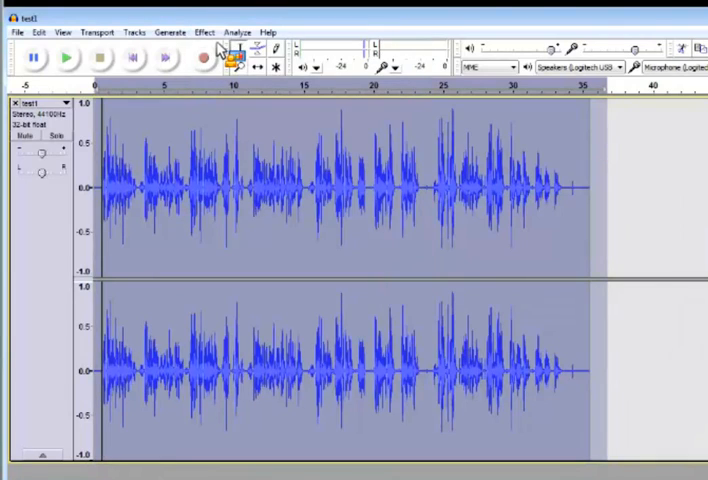
pyautogui.click(205, 31)
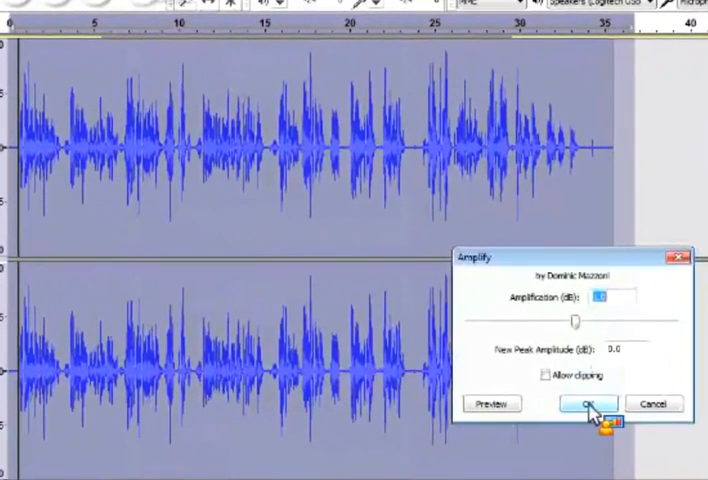
pyautogui.click(549, 375)
pyautogui.write('3.1')
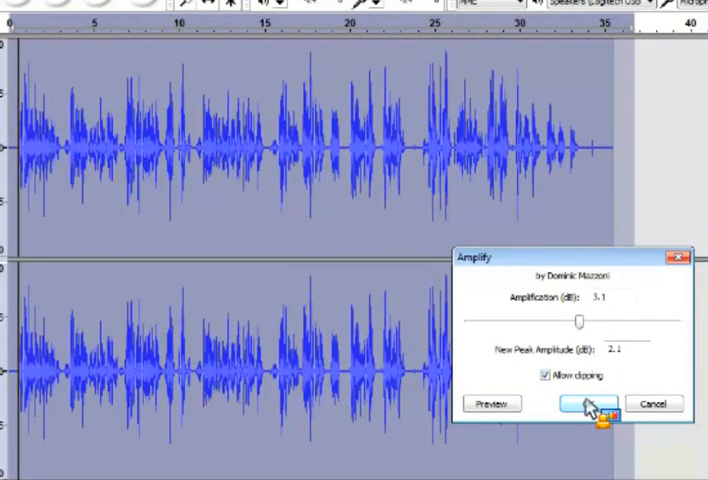
pyautogui.click(581, 403)
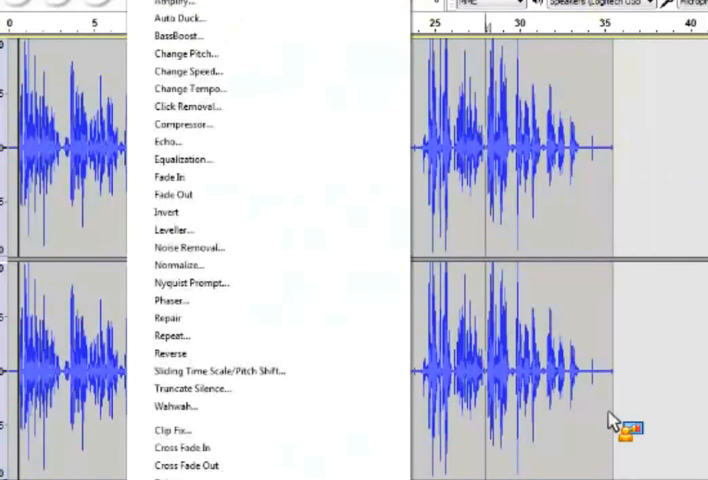
pyautogui.click(170, 4)
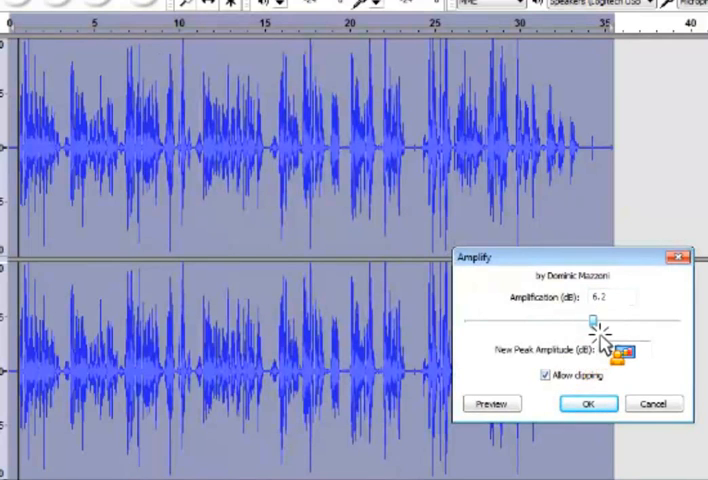
pyautogui.click(589, 404)
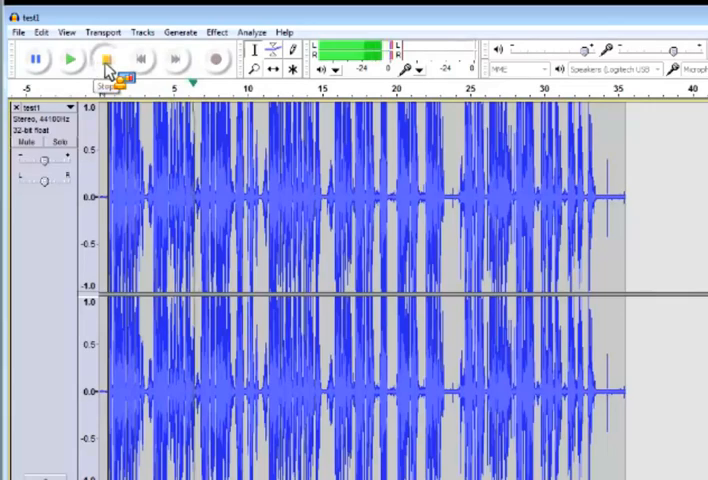
# Stop playback of the clipped audio.
pyautogui.click(107, 58)
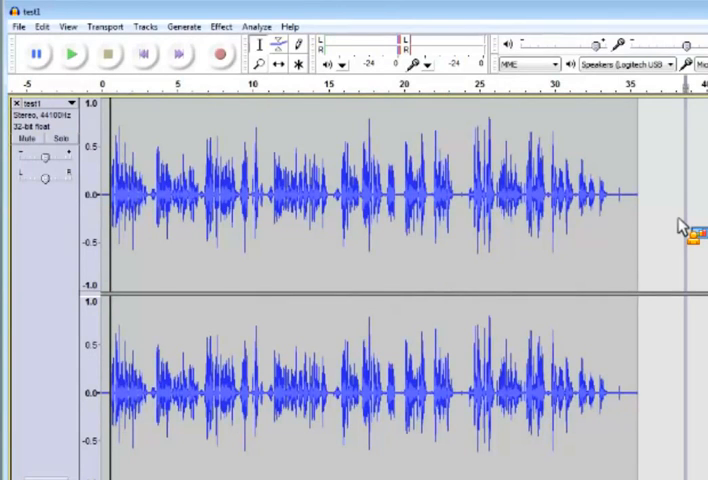
pyautogui.moveTo(540, 228)
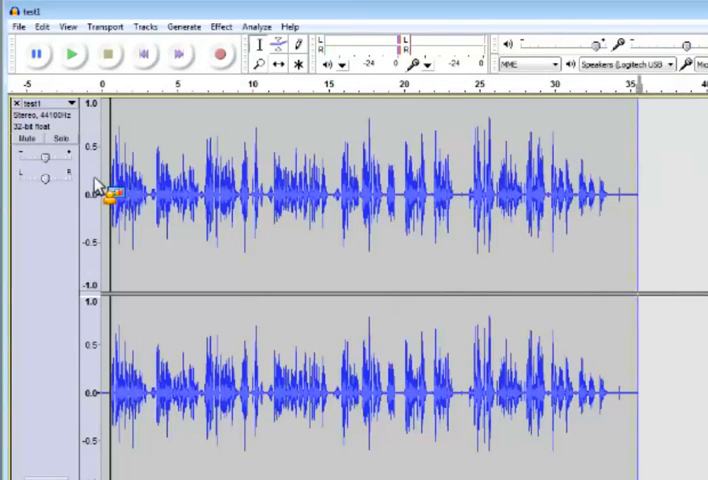
# Select the whole recording and apply Change Pitch down 10 semitones.
pyautogui.click(214, 27)
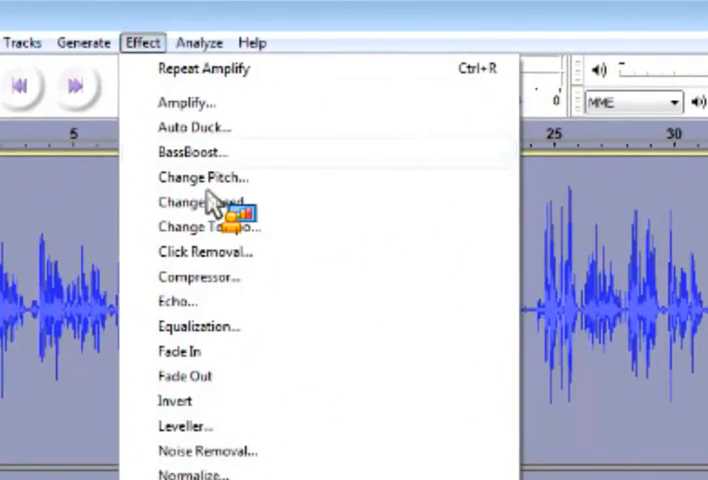
pyautogui.click(204, 177)
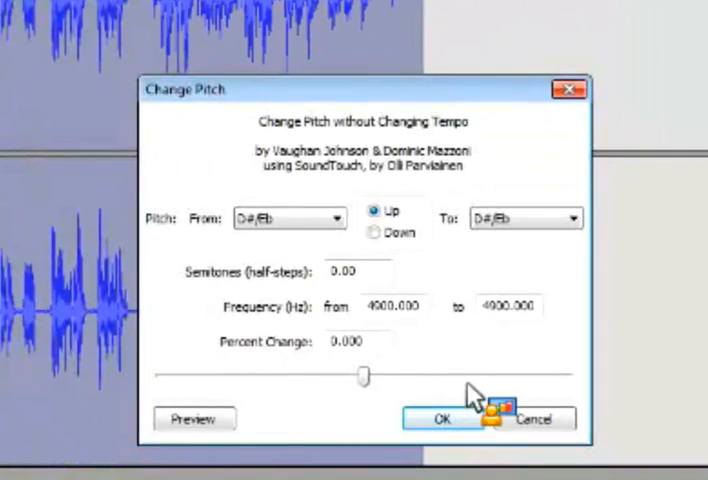
pyautogui.moveTo(545, 280)
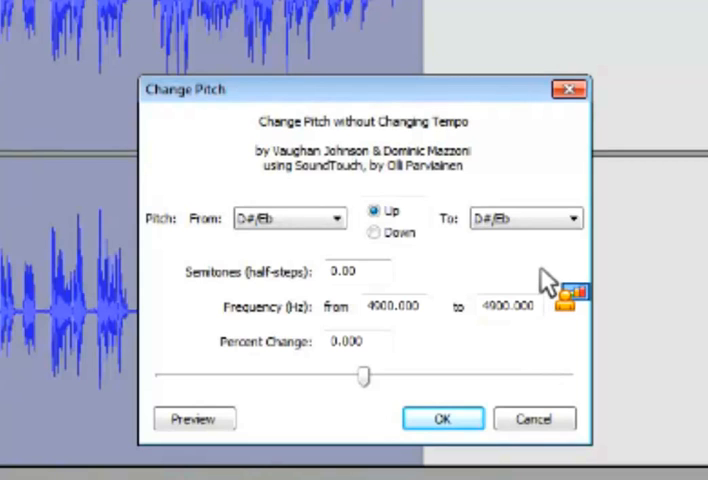
pyautogui.moveTo(553, 285)
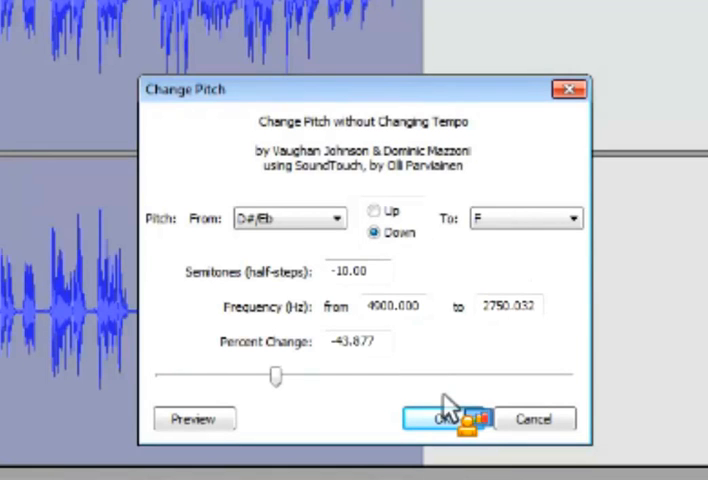
pyautogui.click(448, 418)
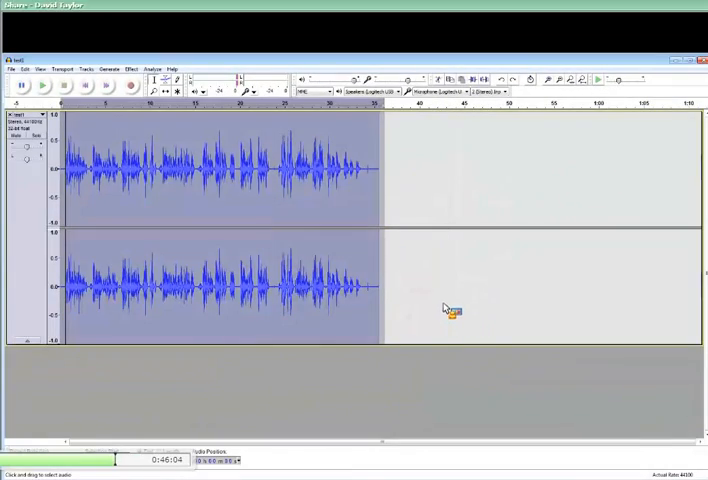
# Set Change Pitch to a small downward shift of about -4 percent and preview it.
pyautogui.click(131, 64)
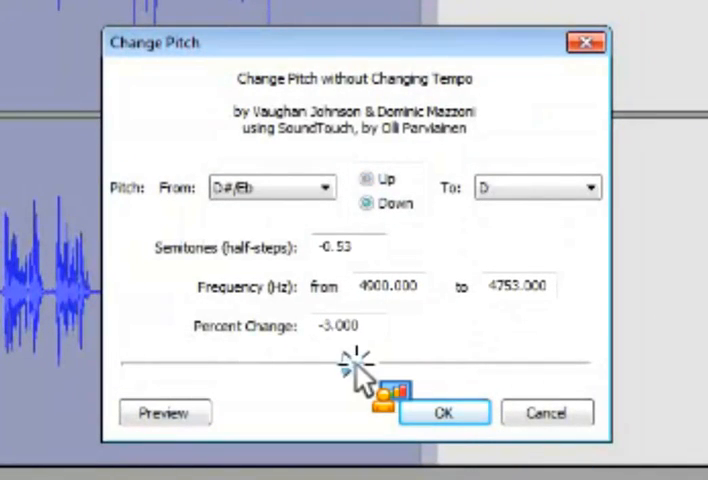
pyautogui.click(366, 205)
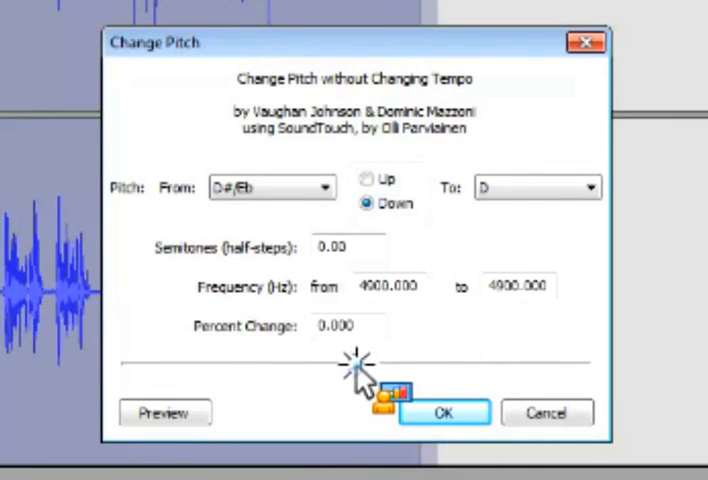
pyautogui.click(368, 179)
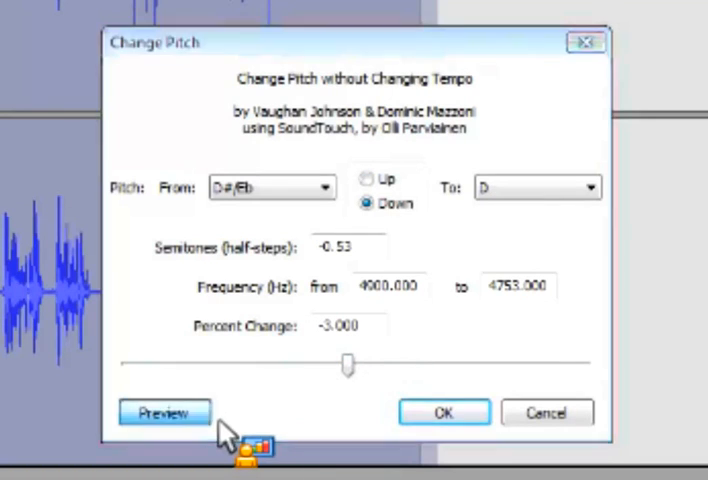
pyautogui.click(164, 412)
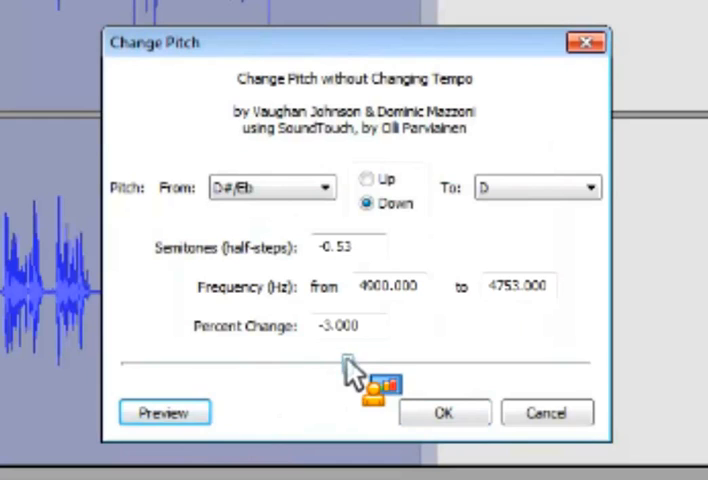
# Preview deeper pitch drops of about -6 and -9 percent, then apply the change.
pyautogui.moveTo(347, 360); pyautogui.dragTo(342, 360)
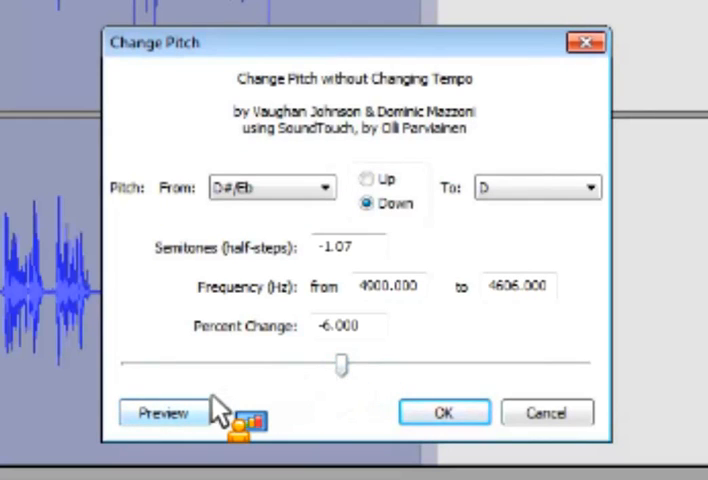
pyautogui.click(163, 412)
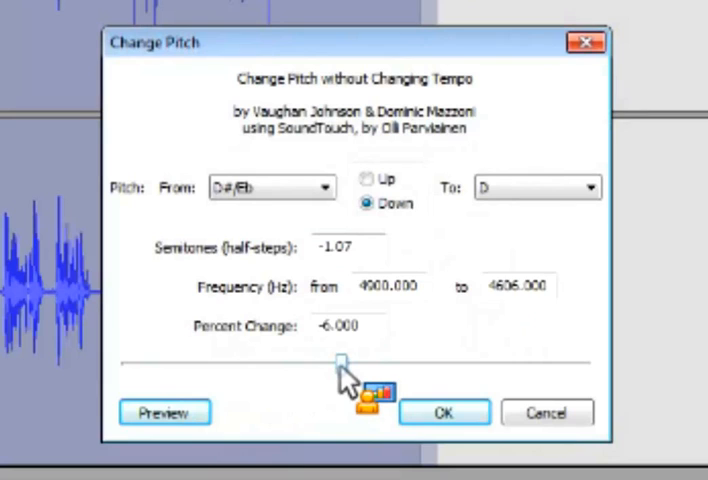
pyautogui.moveTo(345, 356); pyautogui.dragTo(333, 356)
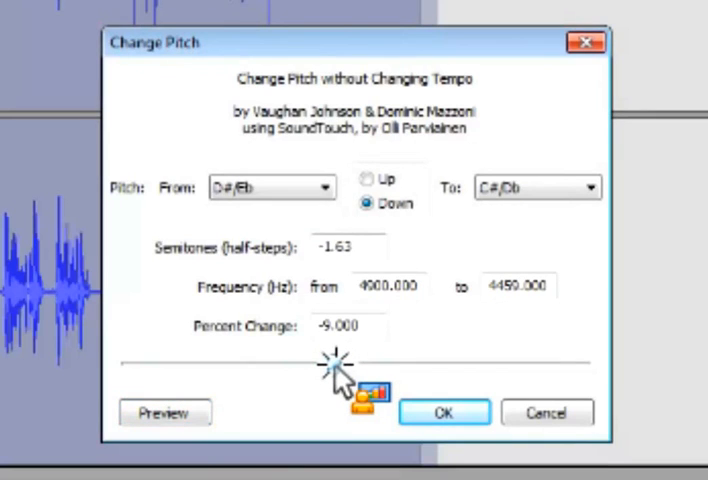
pyautogui.click(164, 411)
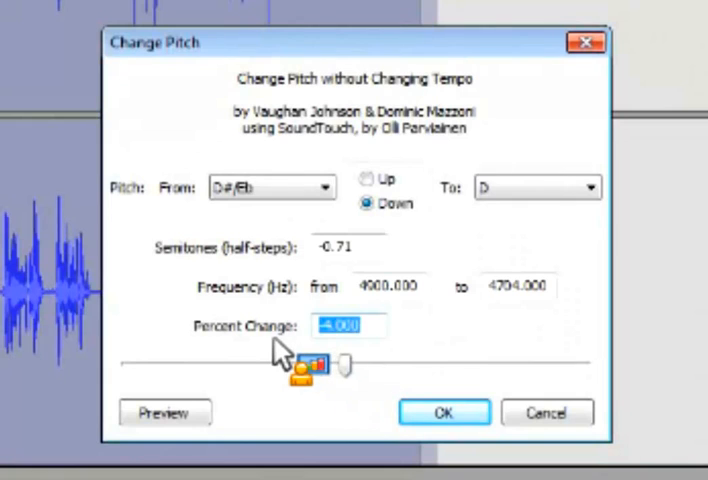
pyautogui.click(443, 411)
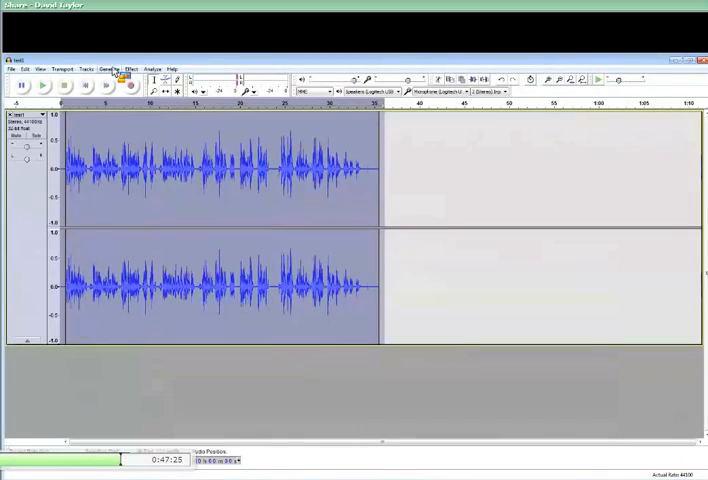
# Apply Change Tempo with a 20 percent increase, keeping the pitch unchanged.
pyautogui.click(131, 69)
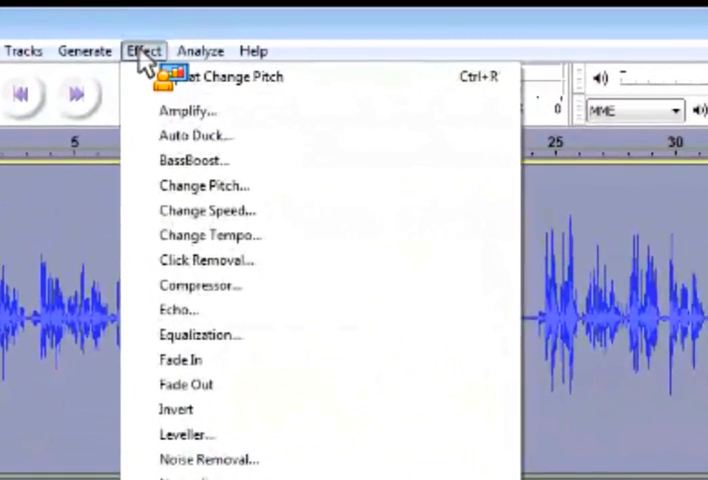
pyautogui.moveTo(210, 225)
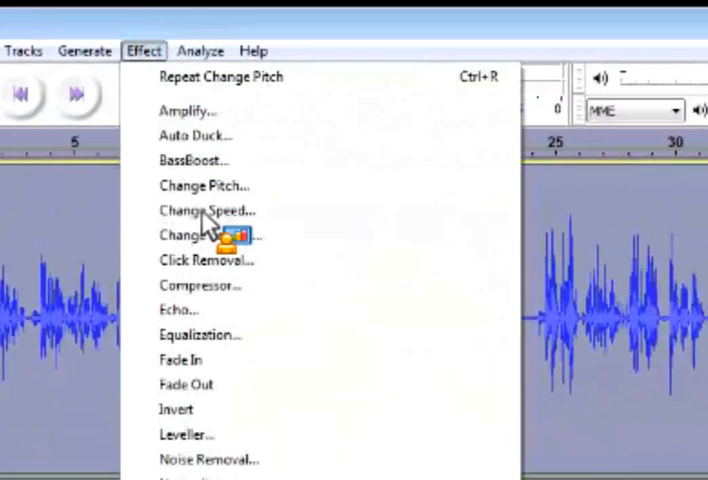
pyautogui.moveTo(210, 235)
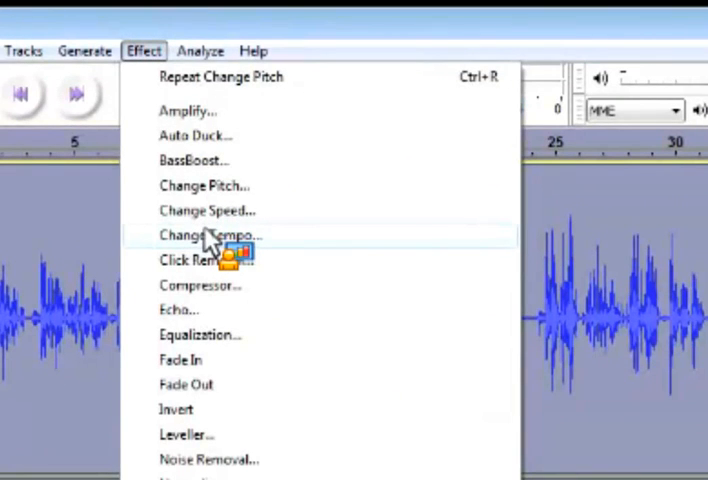
pyautogui.moveTo(210, 210)
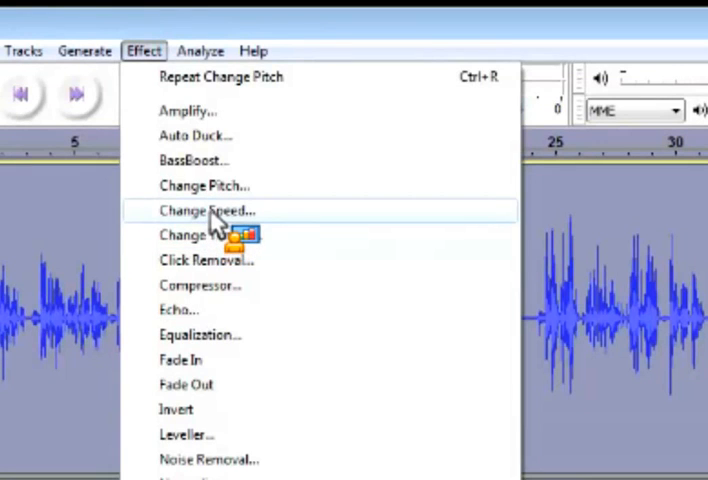
pyautogui.moveTo(210, 235)
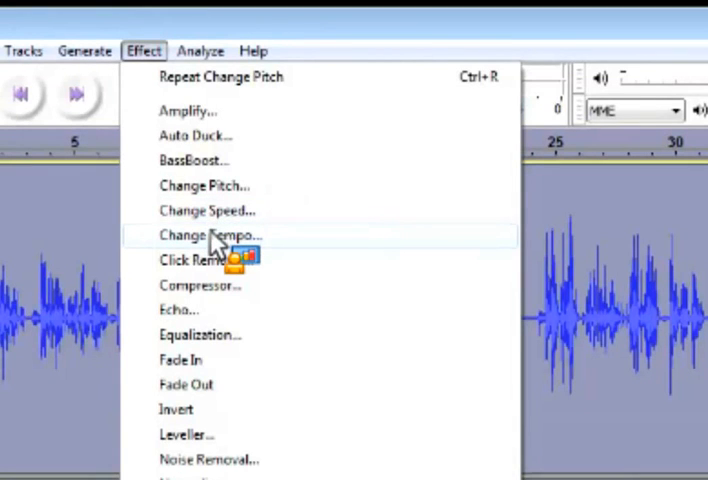
pyautogui.click(208, 234)
pyautogui.write('2')
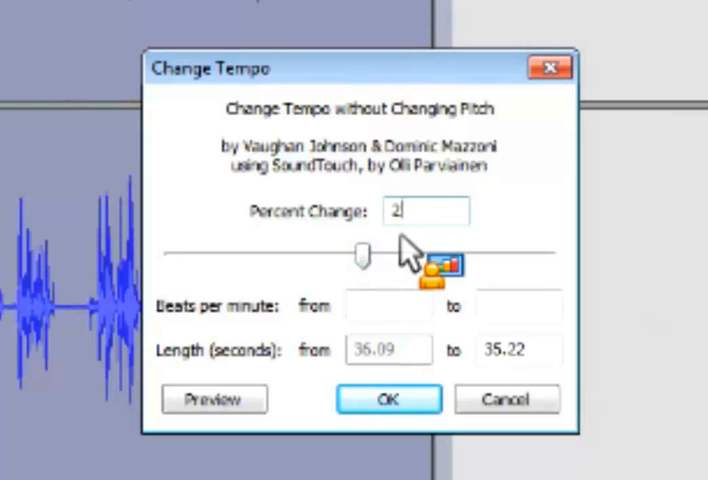
pyautogui.click(213, 398)
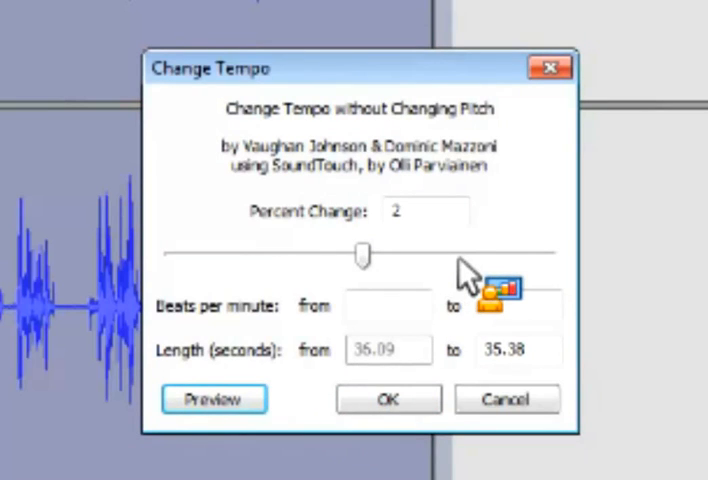
pyautogui.click(430, 212)
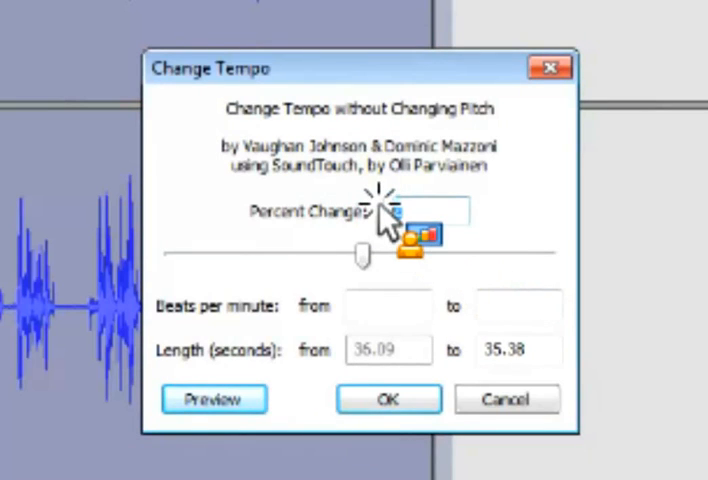
pyautogui.click(425, 211)
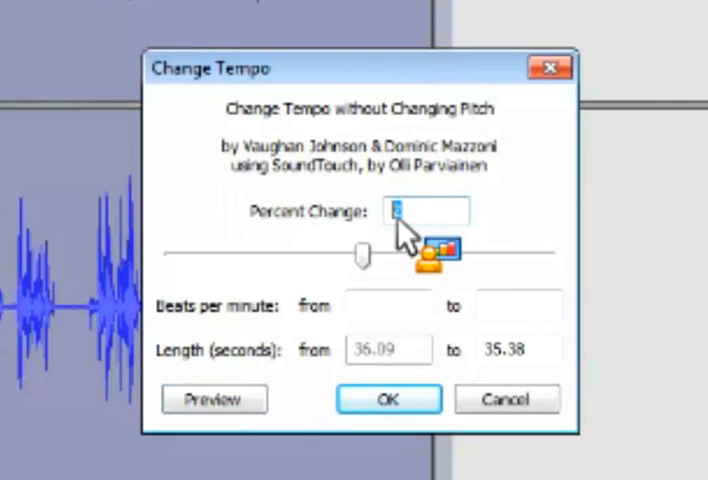
pyautogui.click(213, 398)
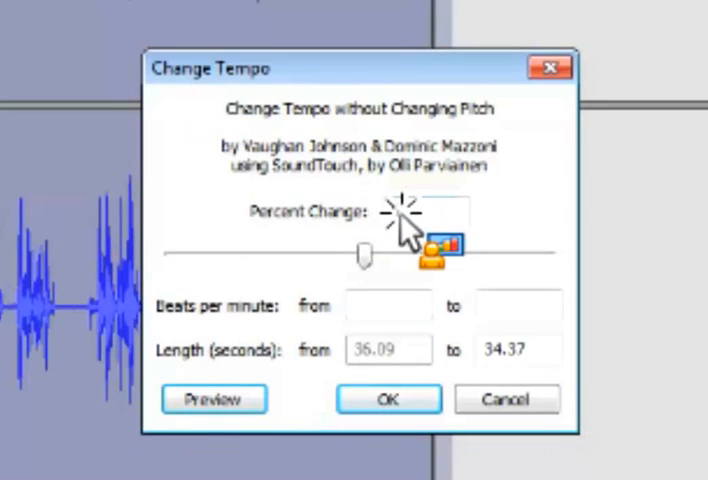
pyautogui.click(213, 398)
pyautogui.write('20')
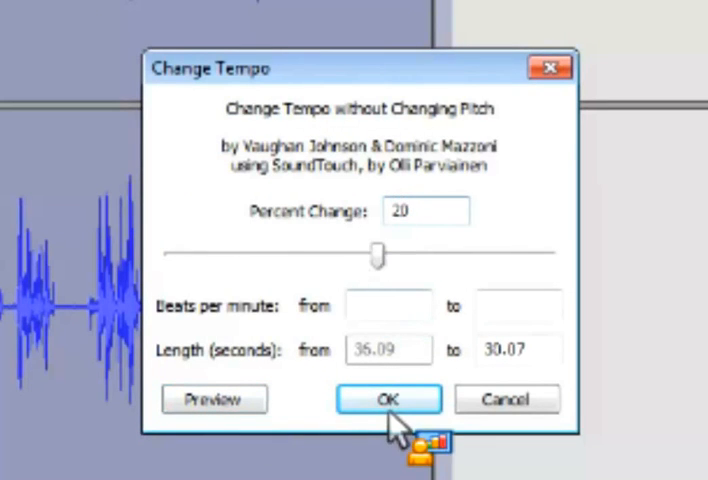
pyautogui.click(388, 399)
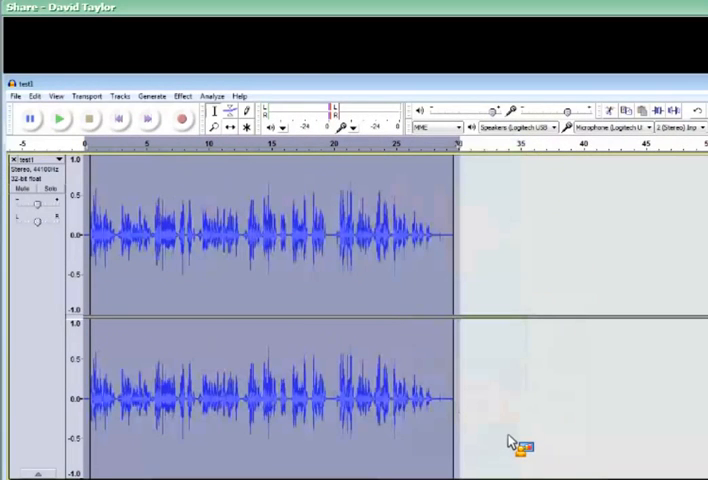
# Apply the Equalization effect to the sped-up recording.
pyautogui.click(436, 436)
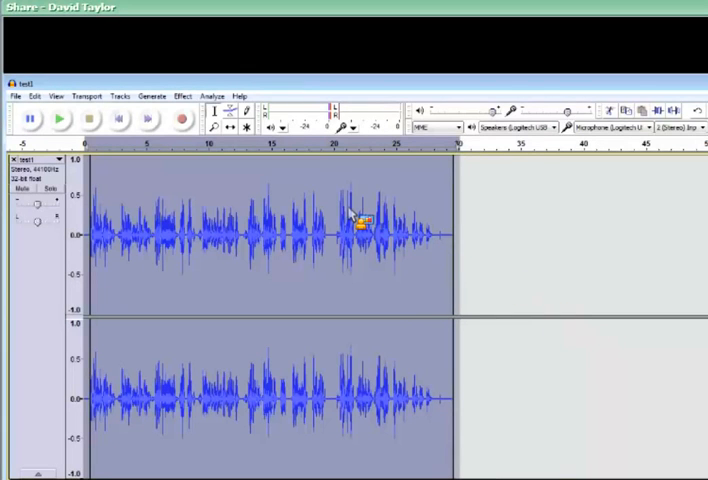
pyautogui.click(183, 95)
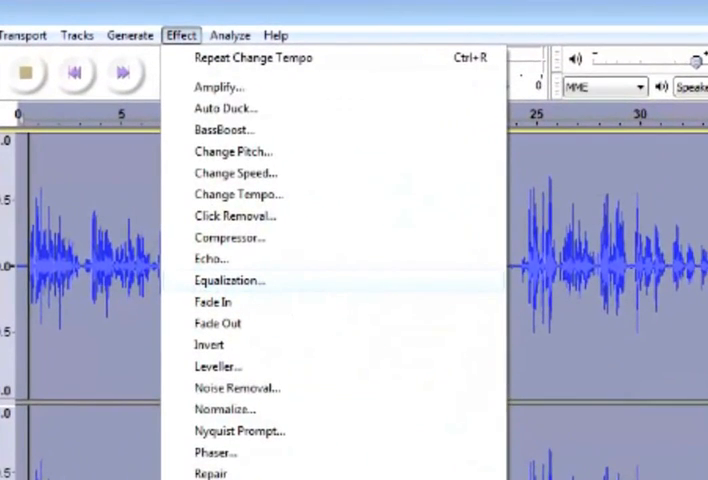
pyautogui.click(229, 280)
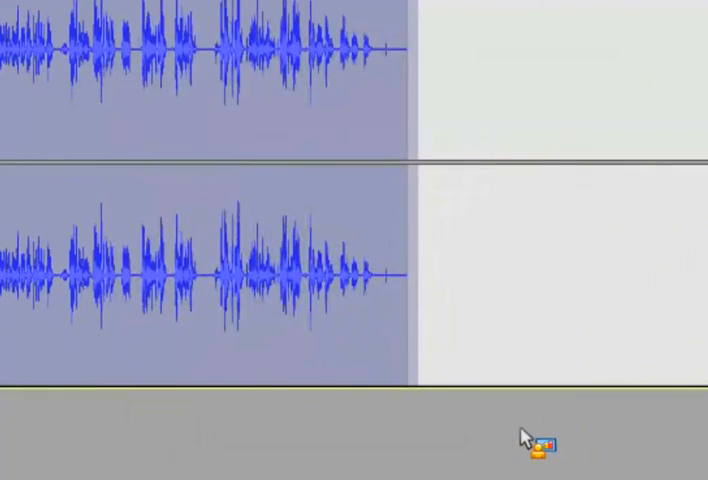
pyautogui.click(172, 20)
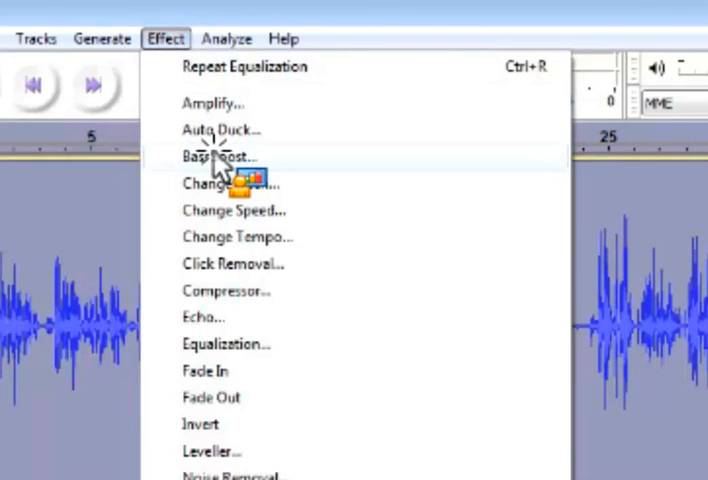
# Preview Bass Boost at 3 dB and 5 dB, then apply the 5 dB boost.
pyautogui.click(220, 156)
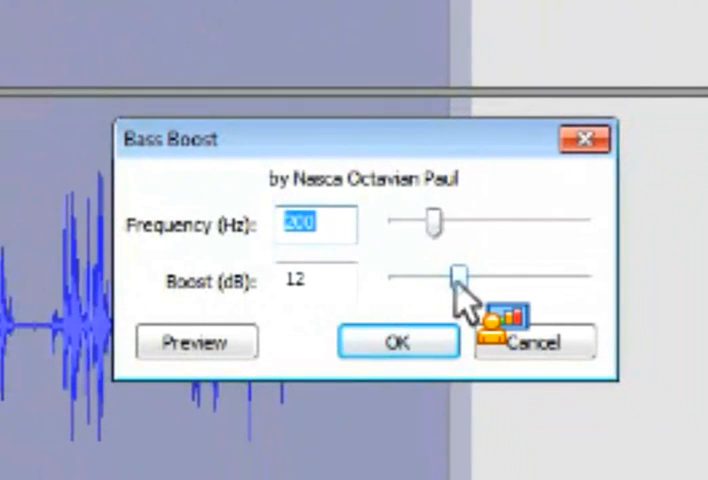
pyautogui.moveTo(455, 272); pyautogui.dragTo(423, 277)
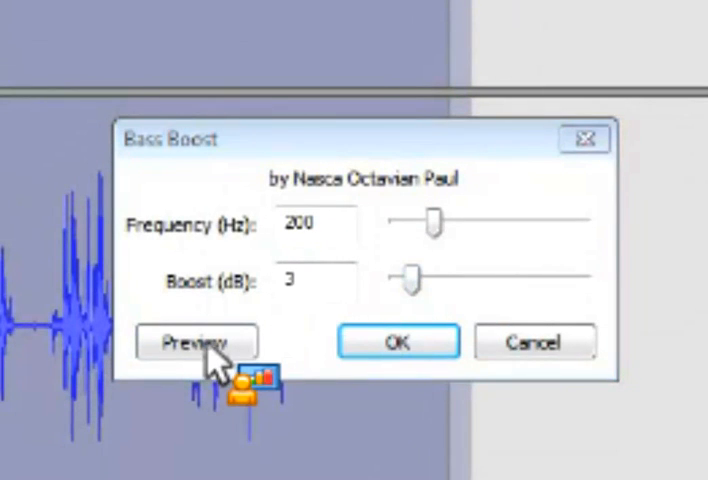
pyautogui.click(195, 342)
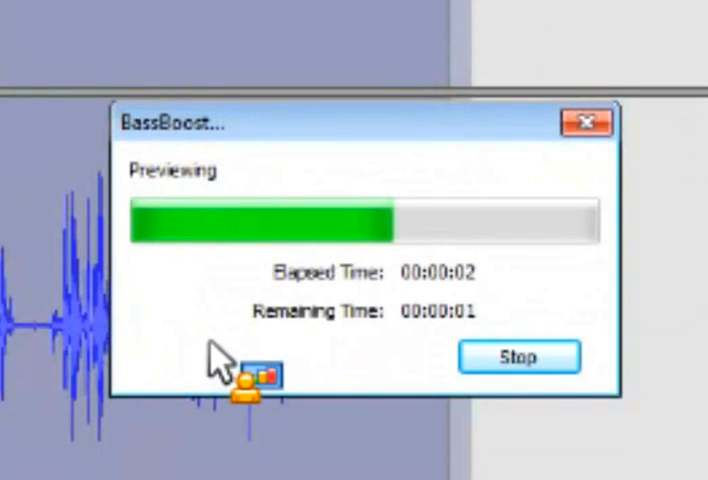
pyautogui.click(518, 356)
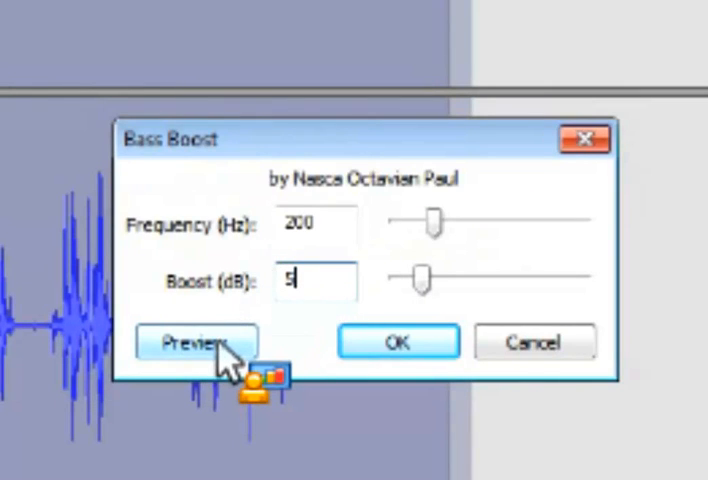
pyautogui.click(194, 341)
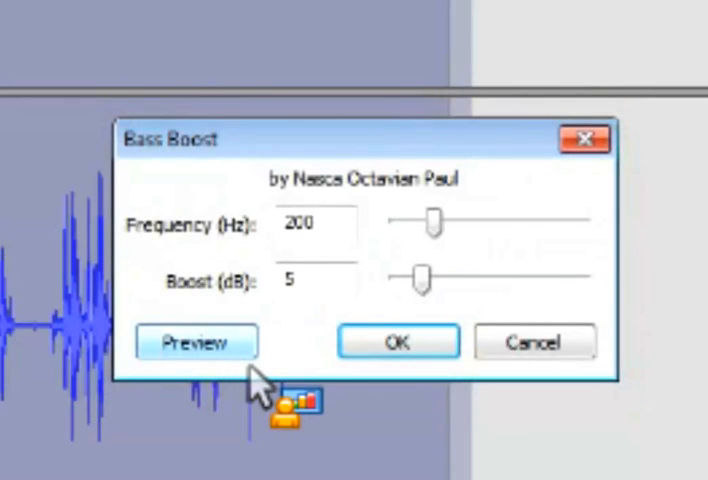
pyautogui.click(397, 341)
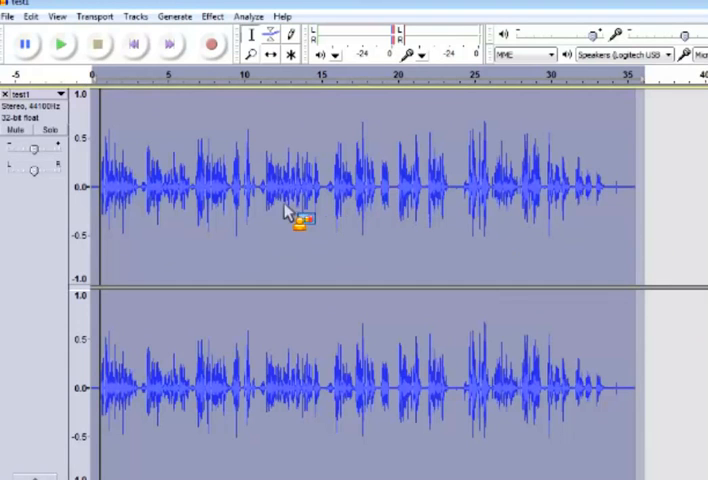
pyautogui.moveTo(258, 215)
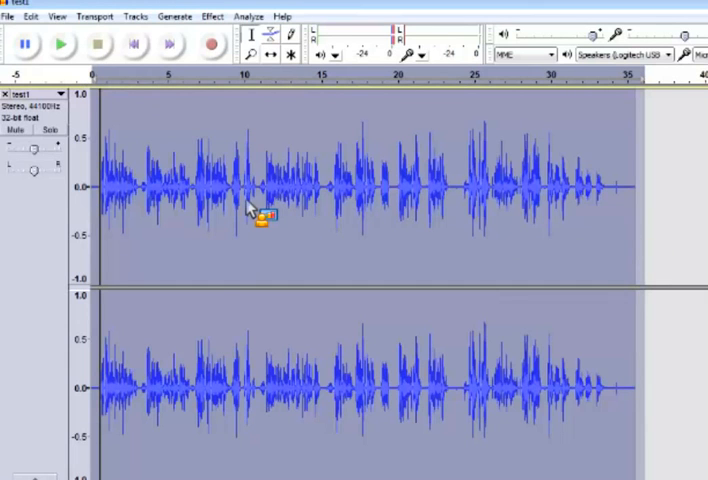
# Export the processed recording to an audio file, accepting the default metadata.
pyautogui.click(10, 16)
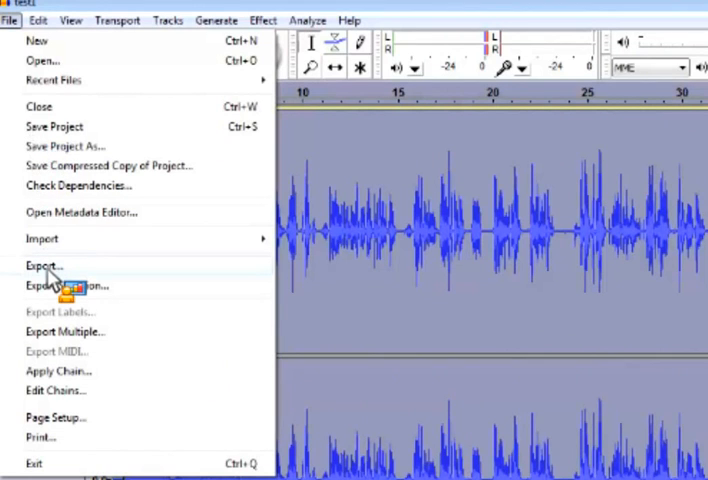
pyautogui.click(44, 266)
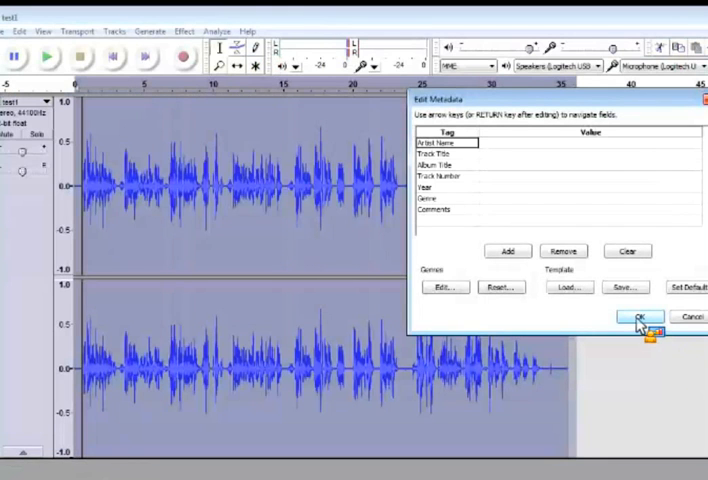
pyautogui.click(639, 317)
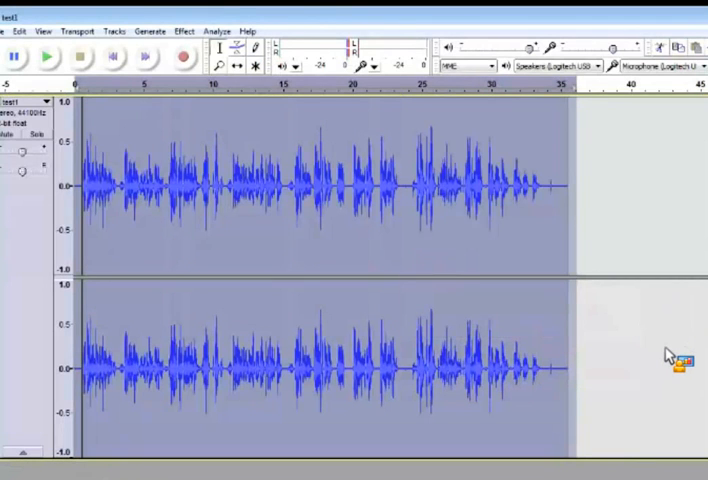
# Save the work as an Audacity project with Save Project As.
pyautogui.click(13, 28)
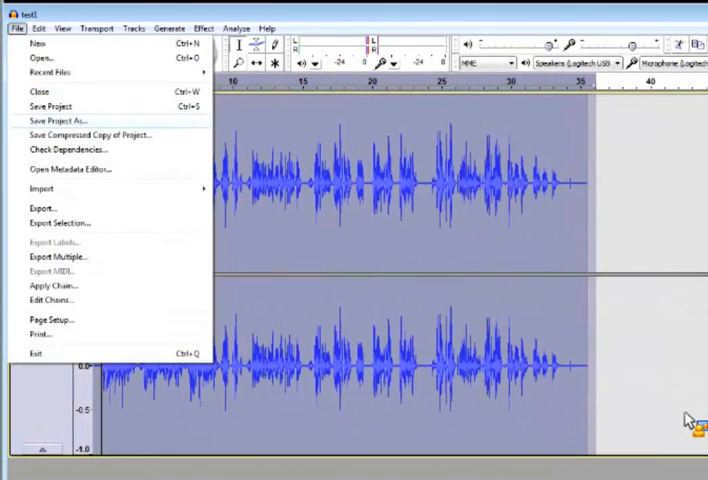
pyautogui.click(59, 119)
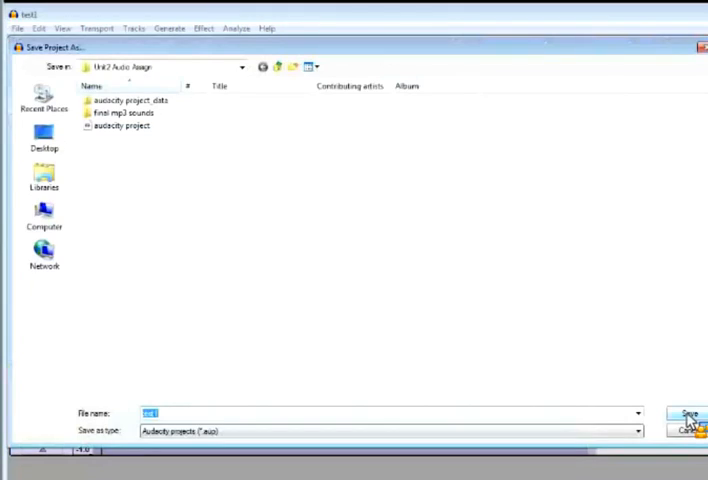
pyautogui.click(685, 414)
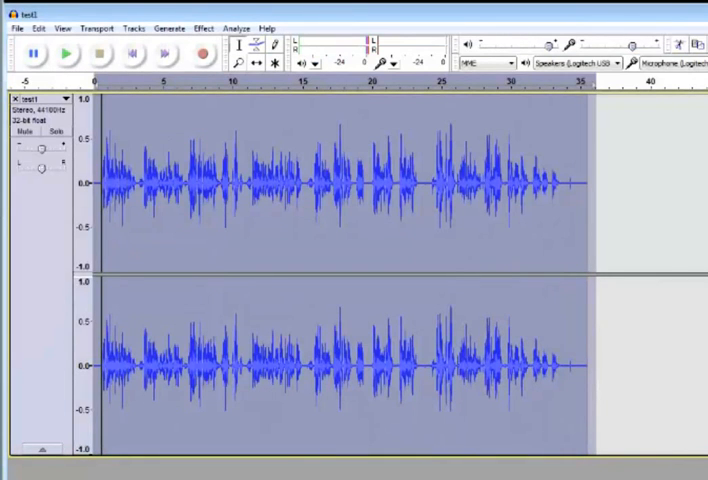